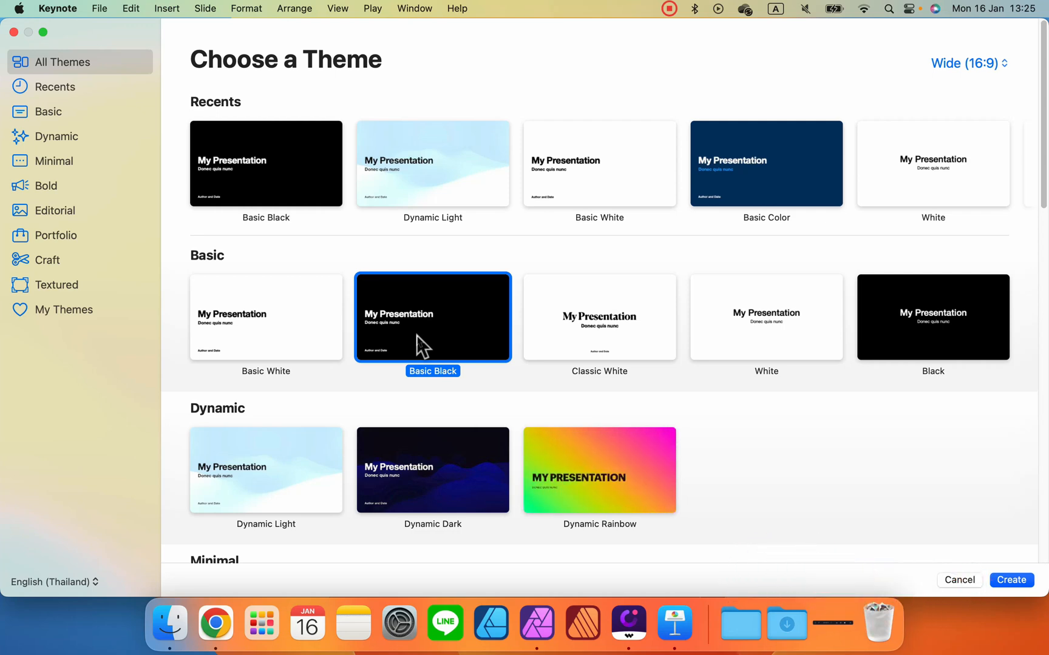
mouse_move(1036, 599)
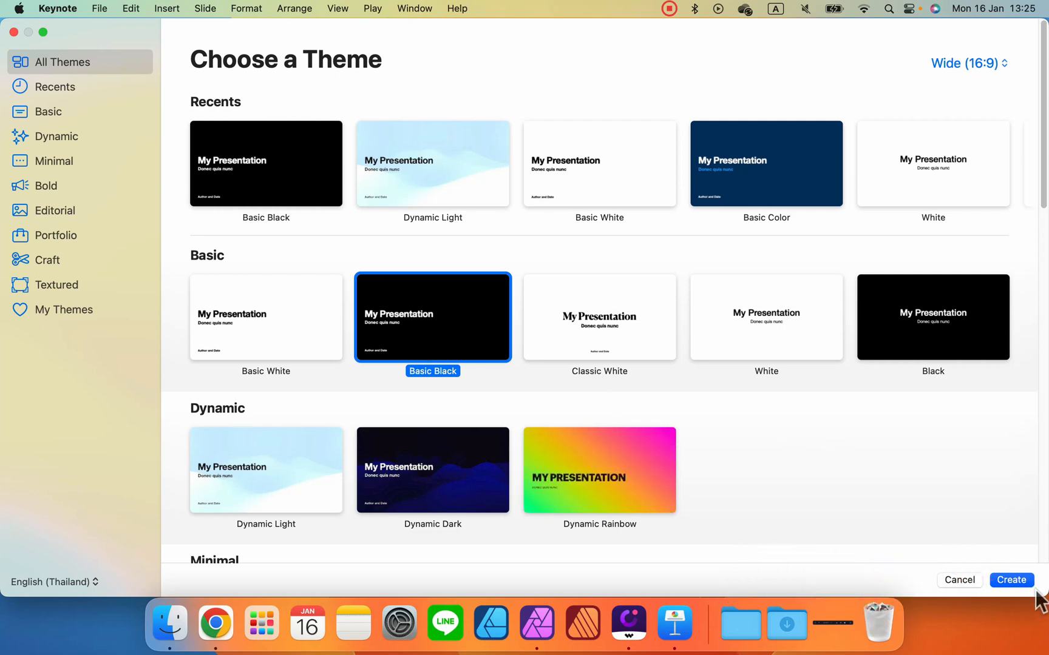
- Create a new presentation from the Basic Black theme
click(1011, 581)
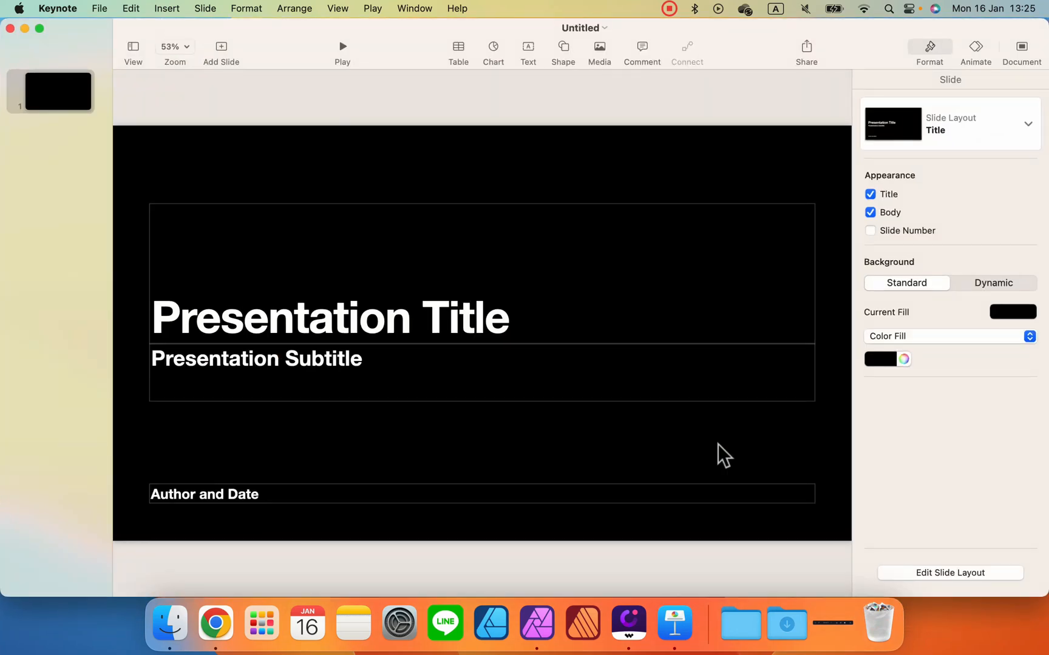
mouse_move(665, 427)
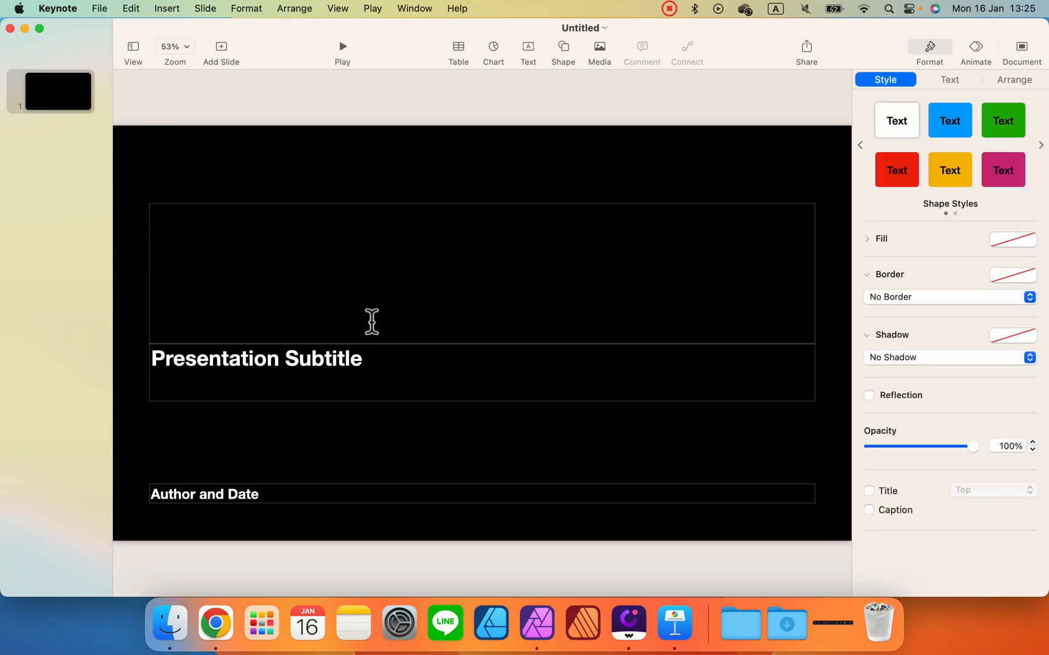
- Set the title slide text to 'Neon Text'
text(Neon)
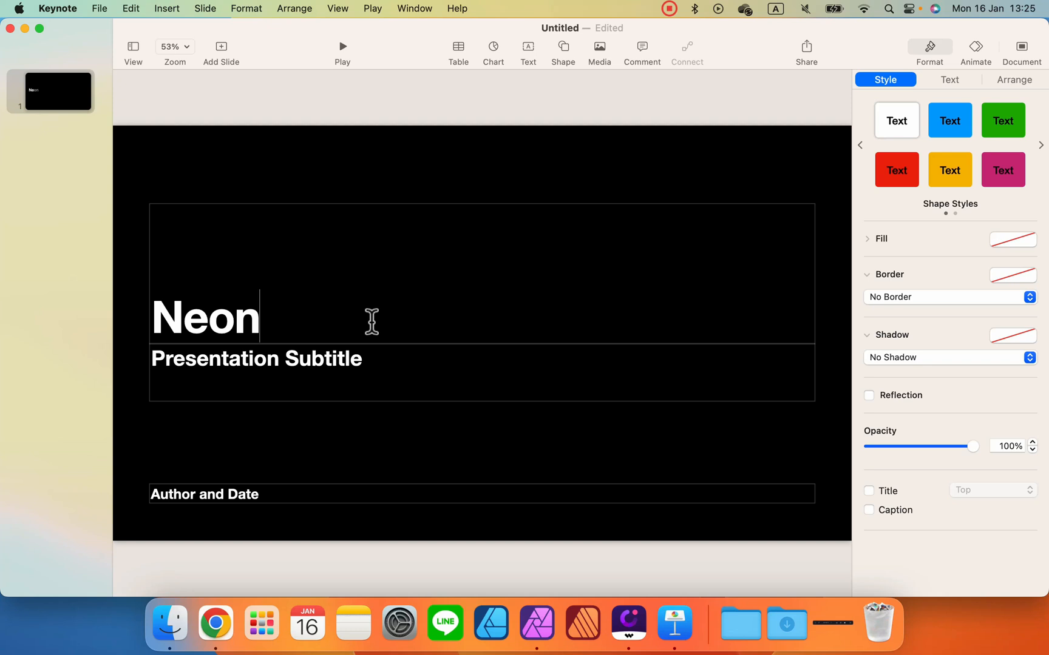
text(Text)
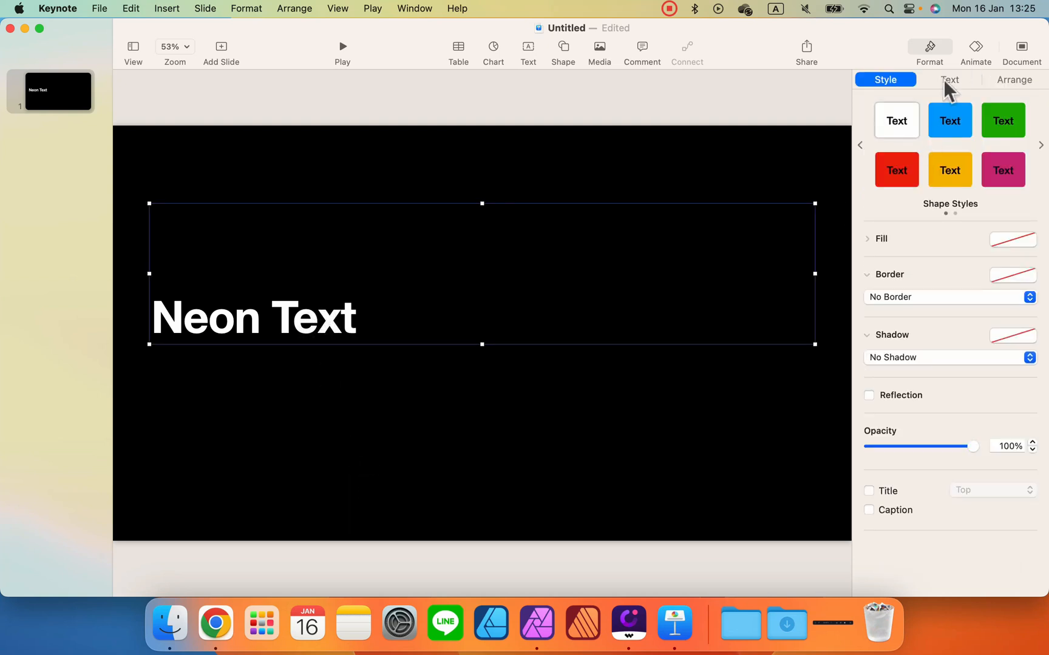
- Centre the Neon Text title and colour it bright yellow-green
click(949, 80)
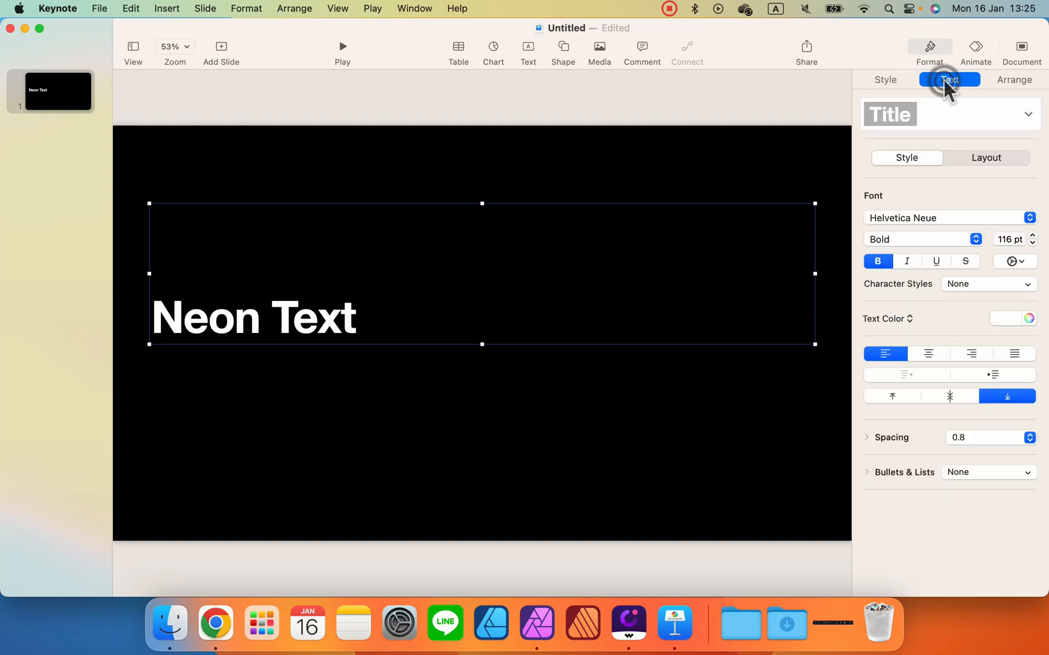
click(949, 80)
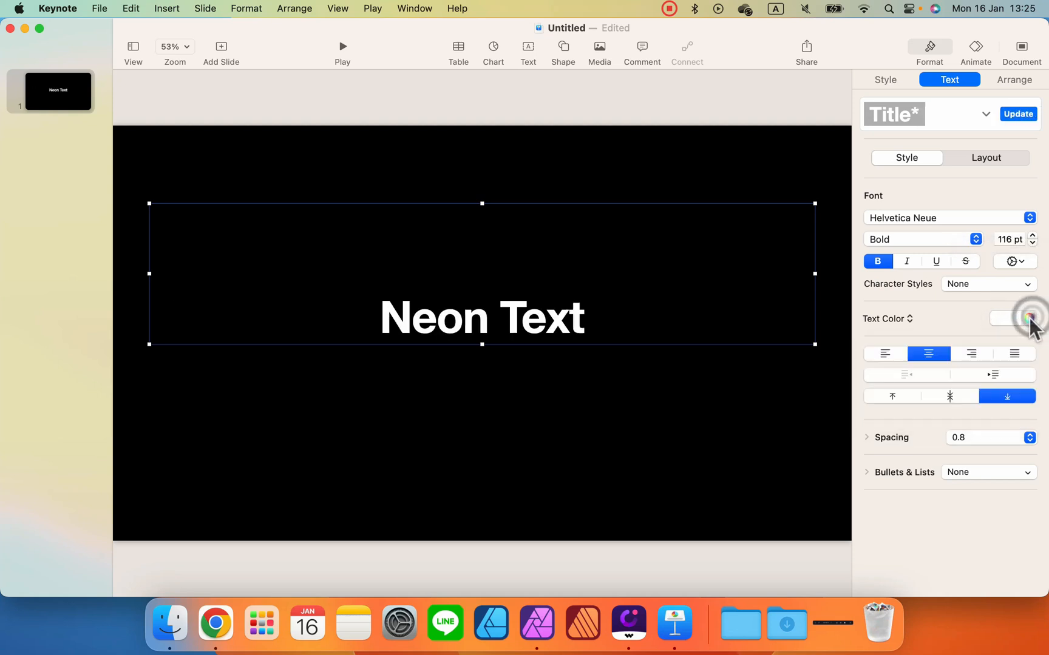
click(1028, 318)
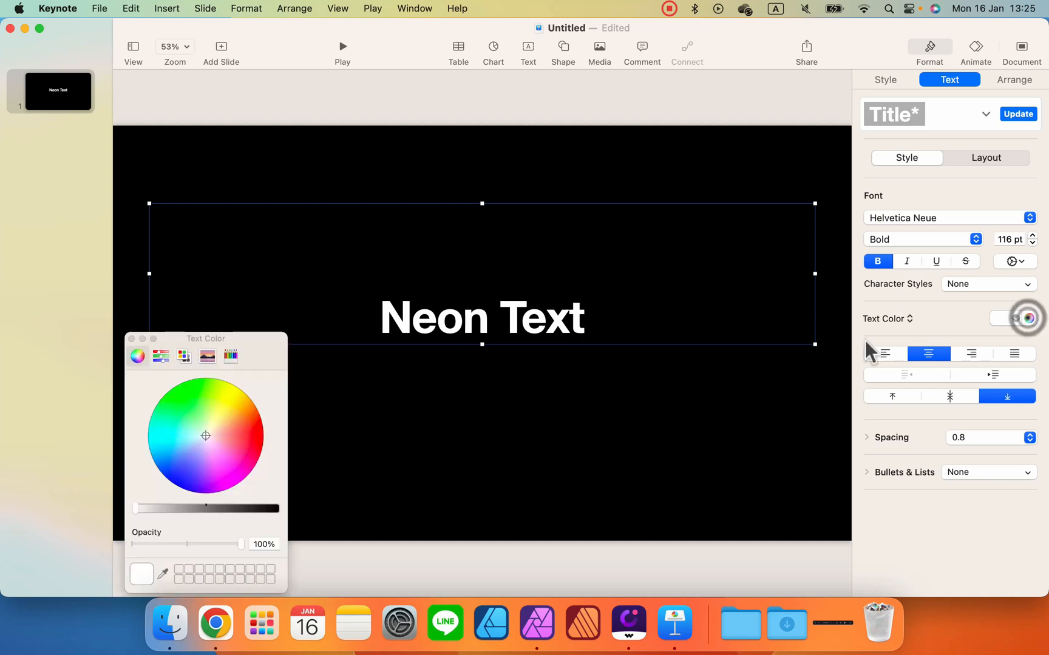
click(231, 390)
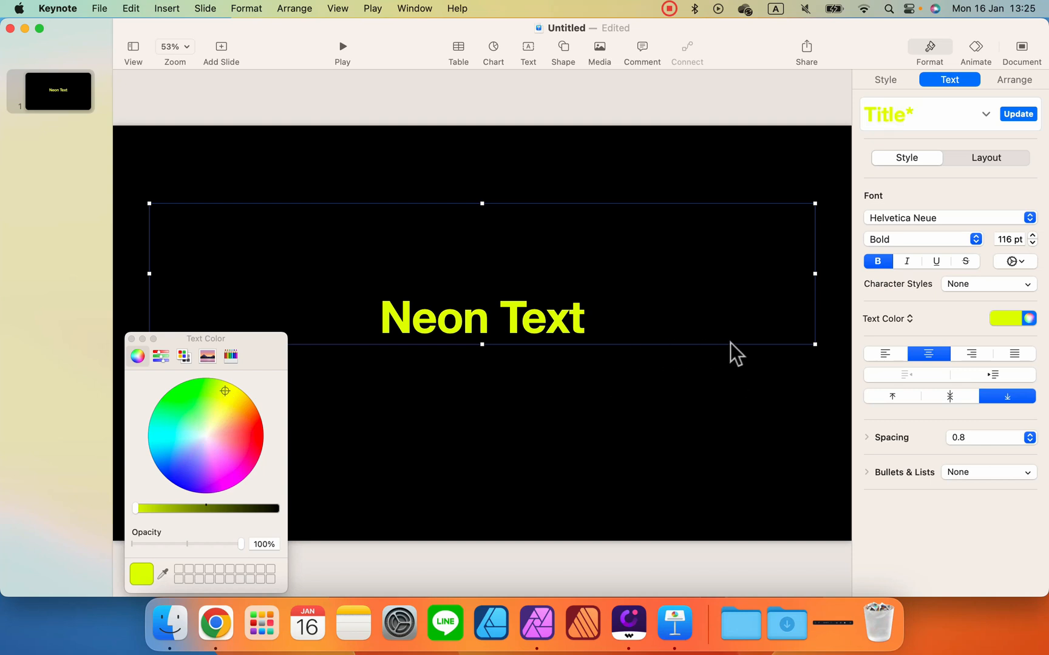
mouse_move(997, 226)
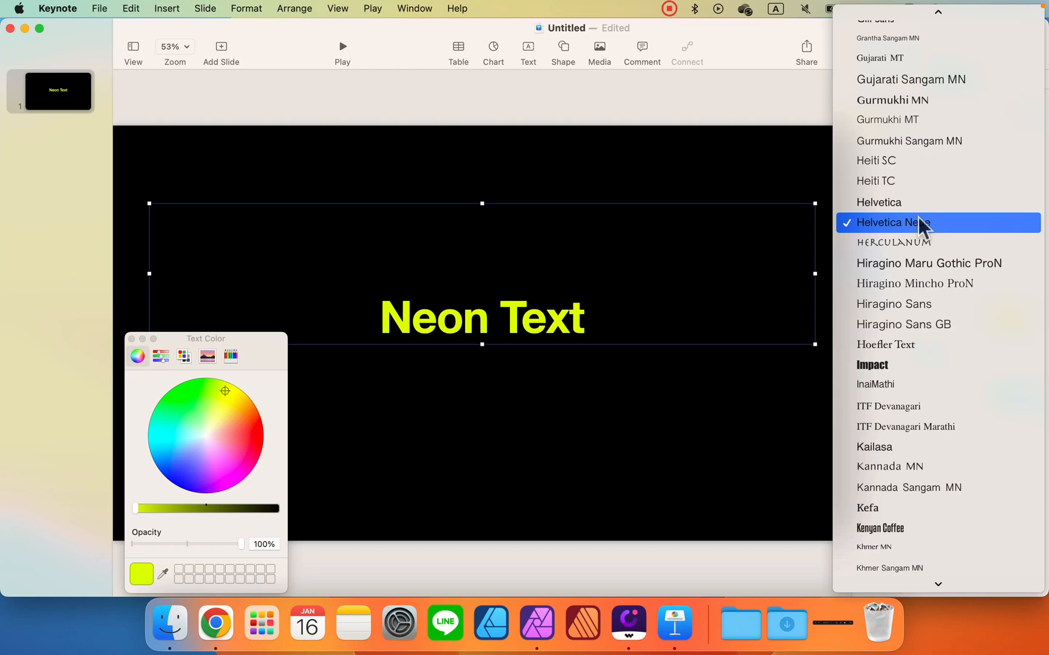
- Set the title to Neon 80s at 300 pt, then enlarge and centre its box on the slide
scroll(down, 3)
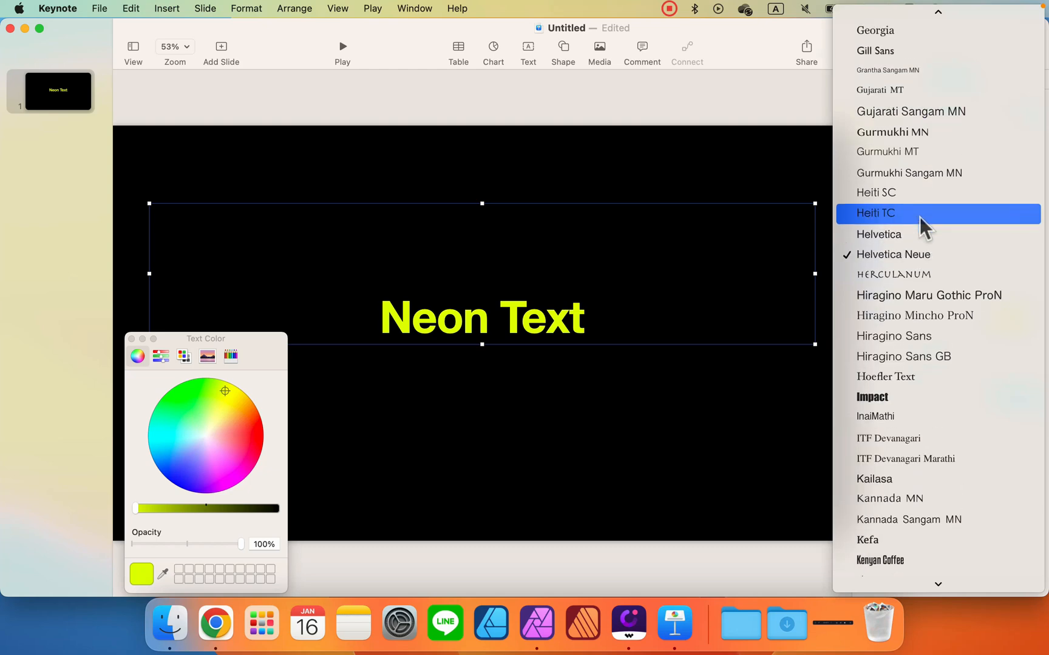
scroll(down, 3)
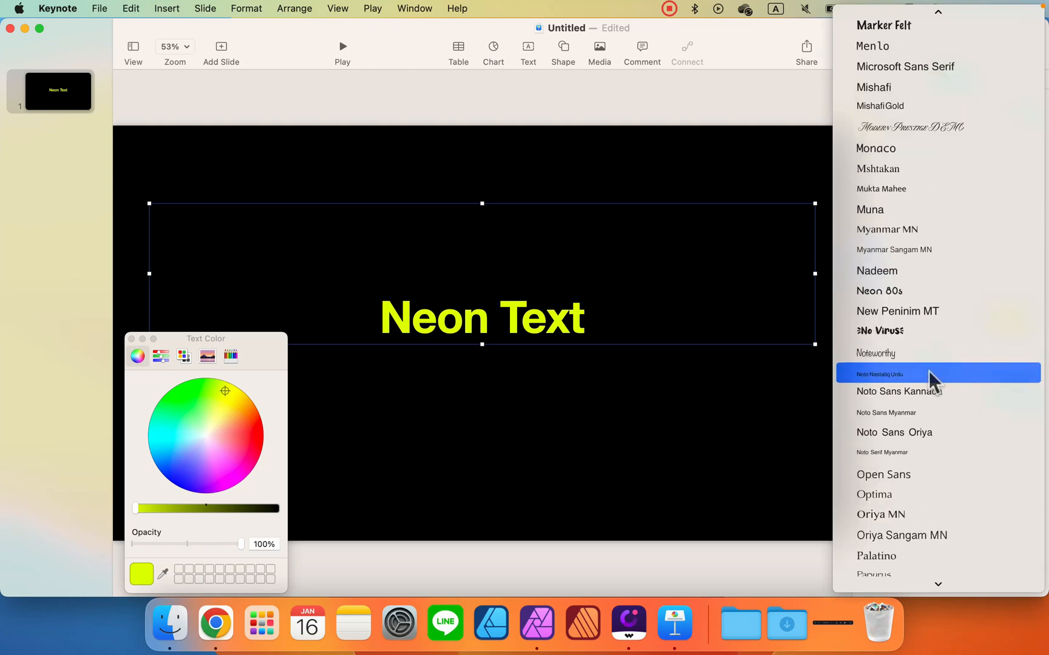
mouse_move(889, 291)
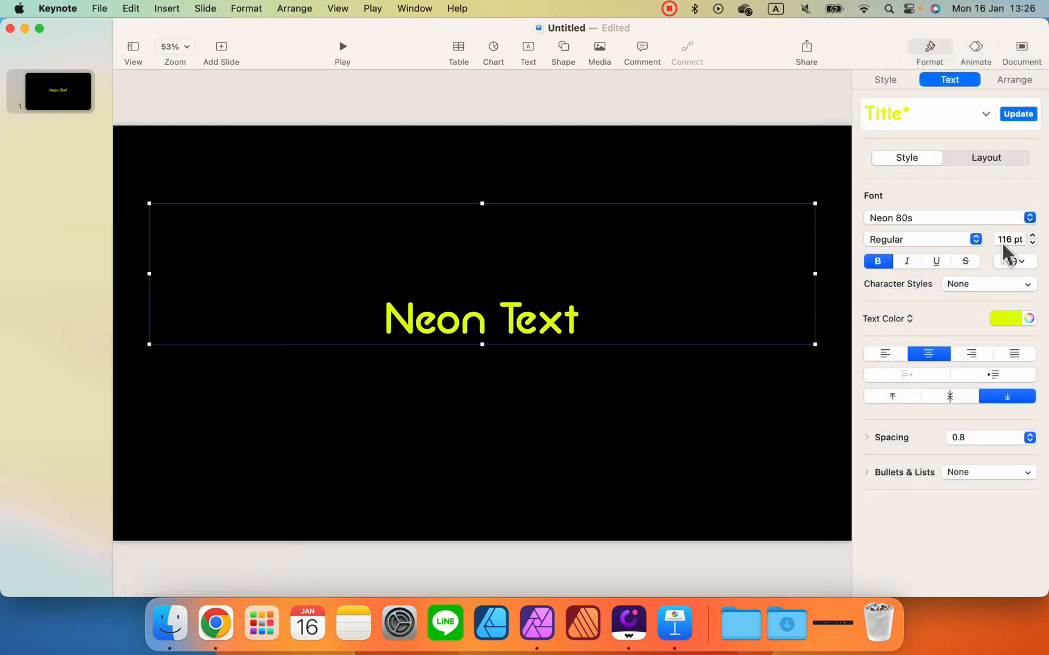
click(1009, 239)
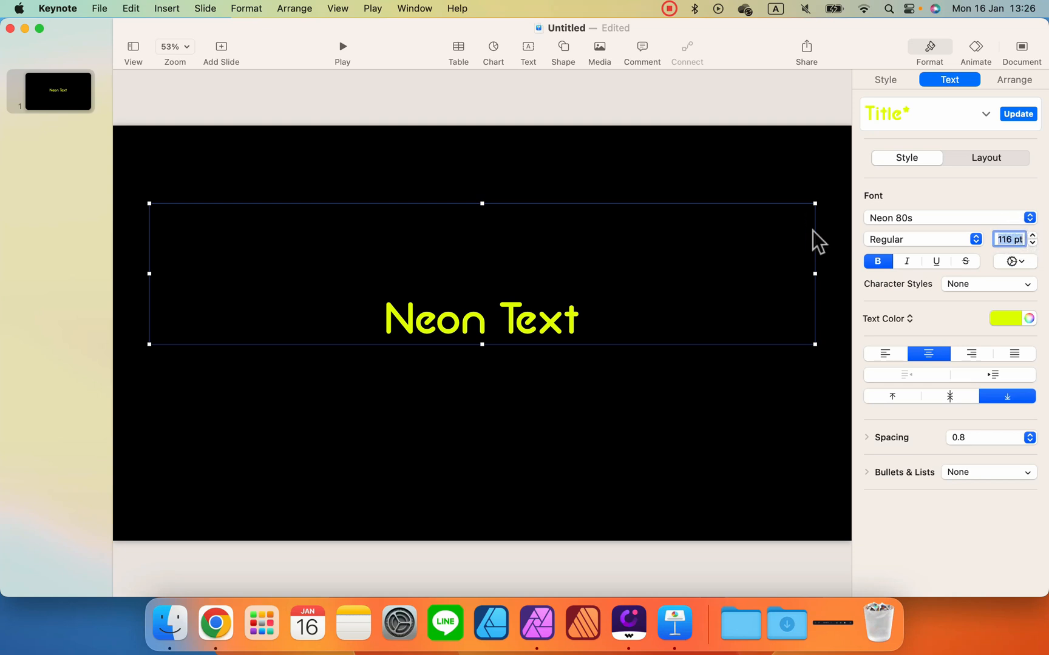
text(300)
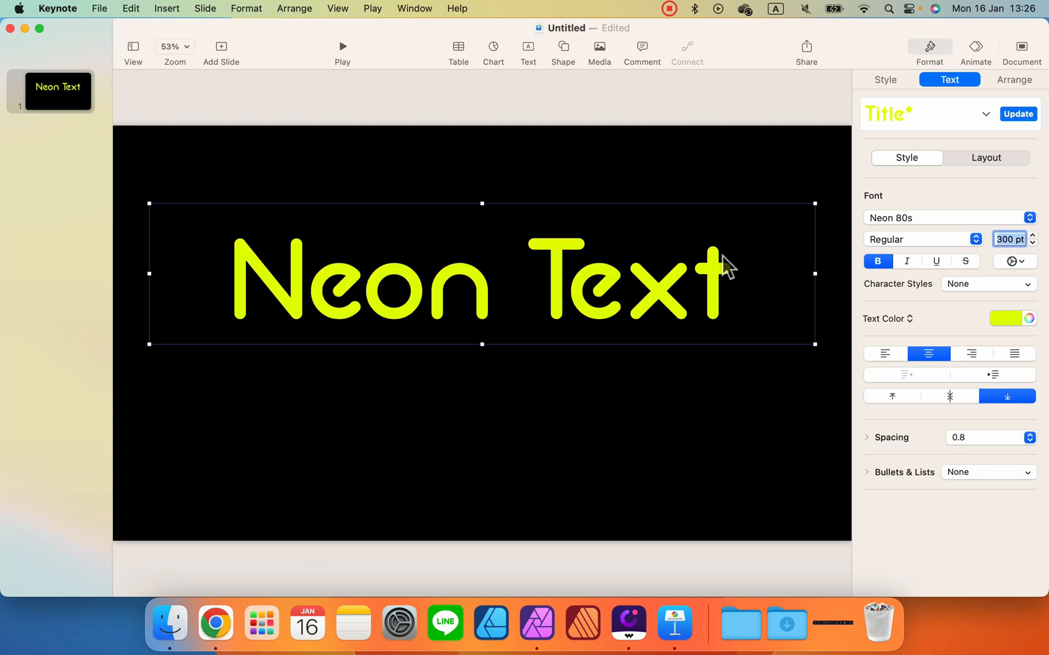
mouse_move(554, 354)
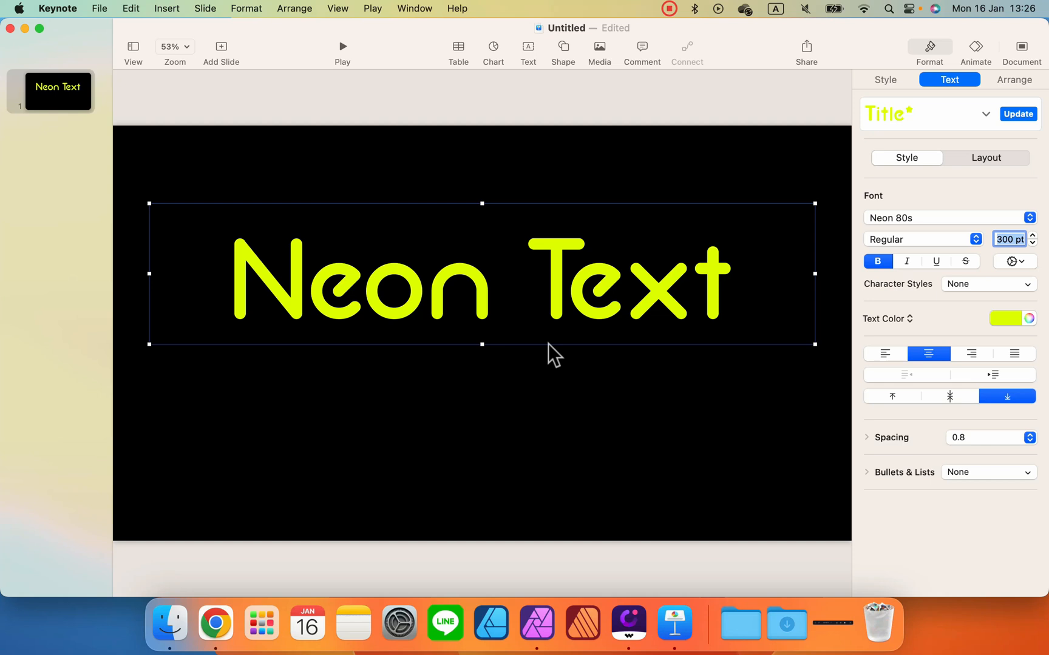
drag(814, 344, 819, 380)
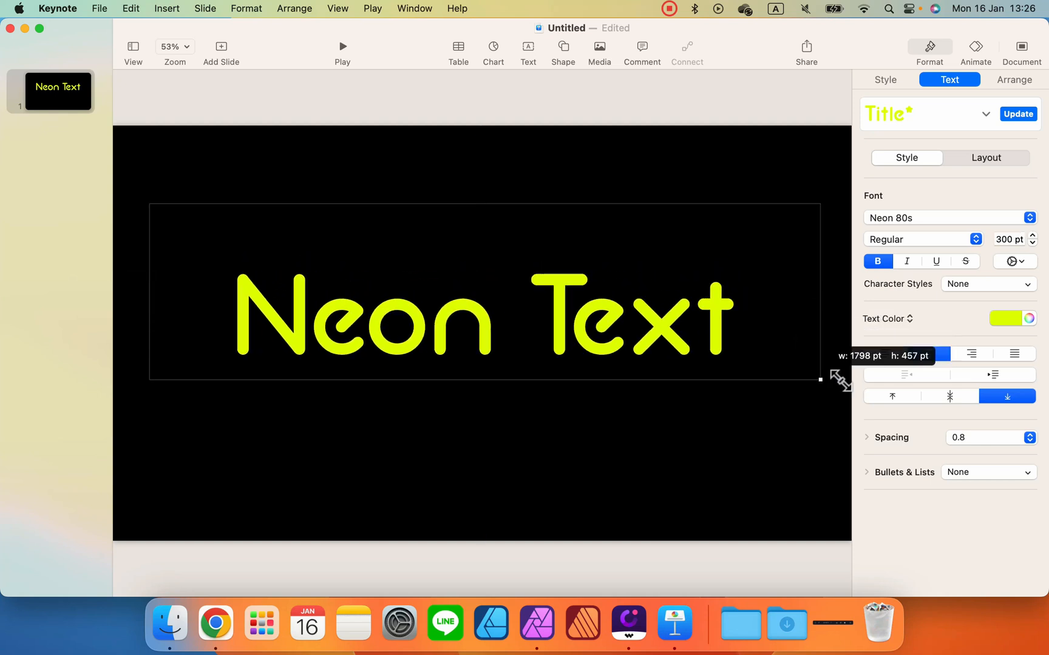
drag(819, 380, 802, 332)
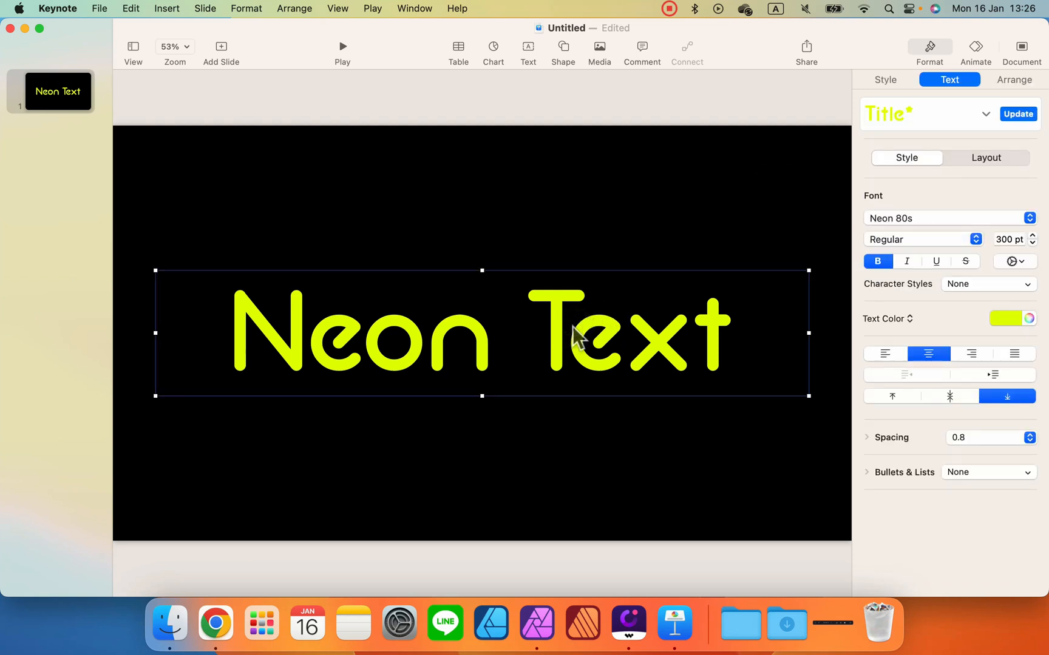
- Add a yellow-green drop shadow with 0 pt offset, about 35 pt blur and 100% opacity as a glow
click(885, 80)
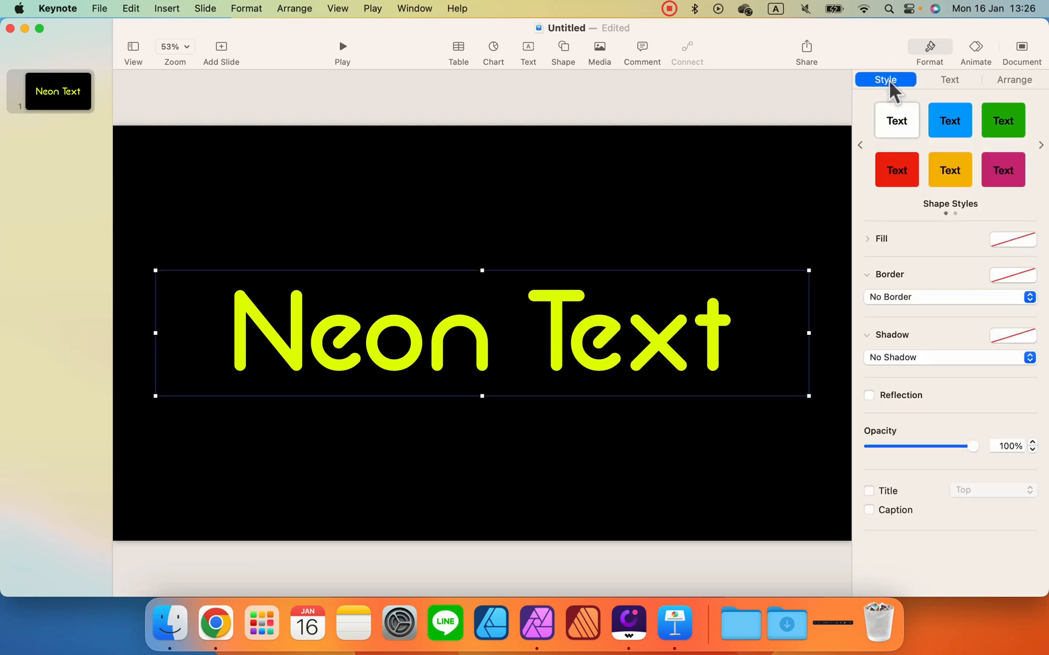
mouse_move(880, 345)
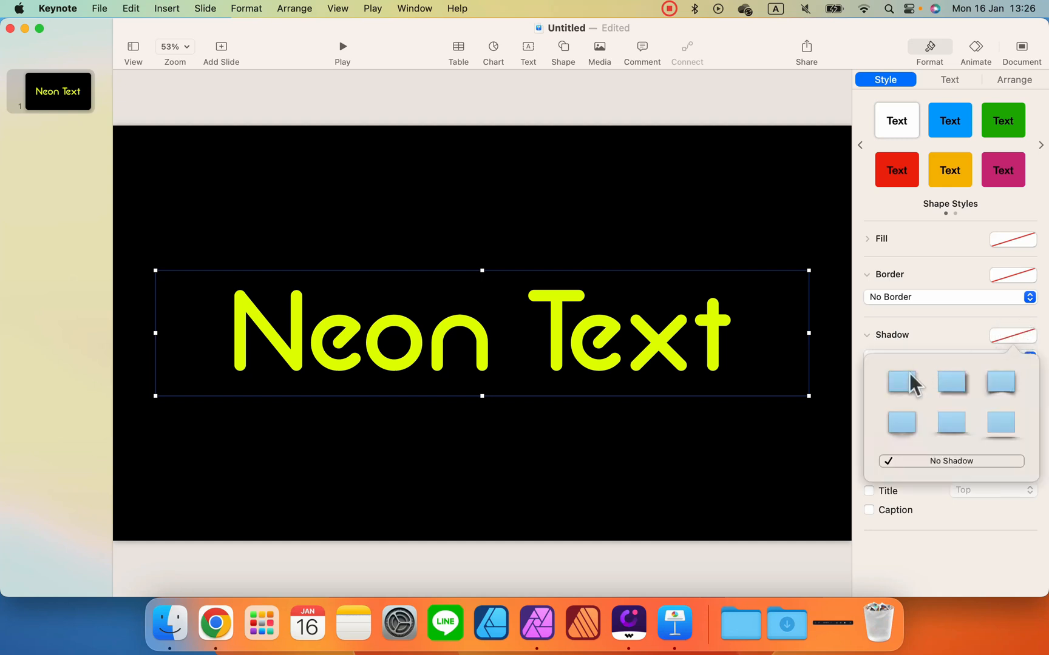
click(901, 382)
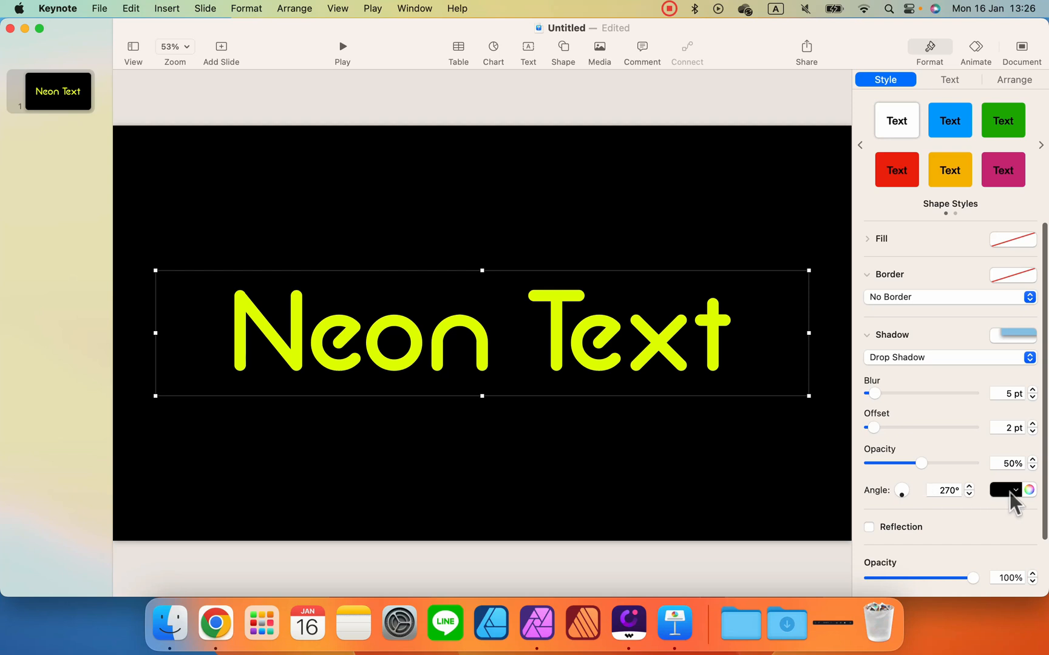
click(1005, 489)
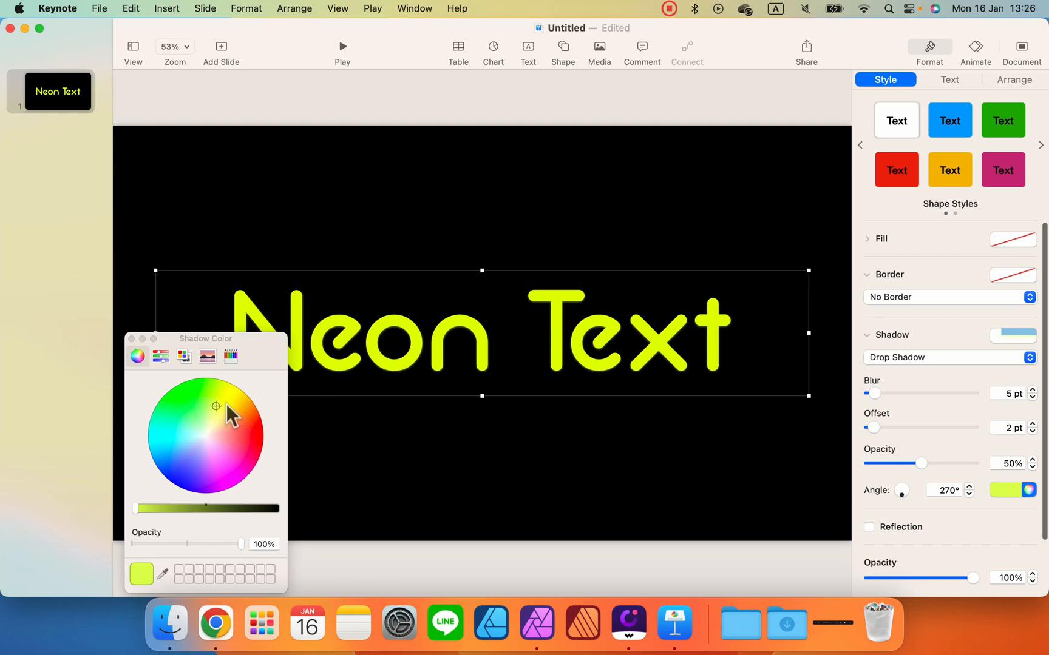
mouse_move(904, 405)
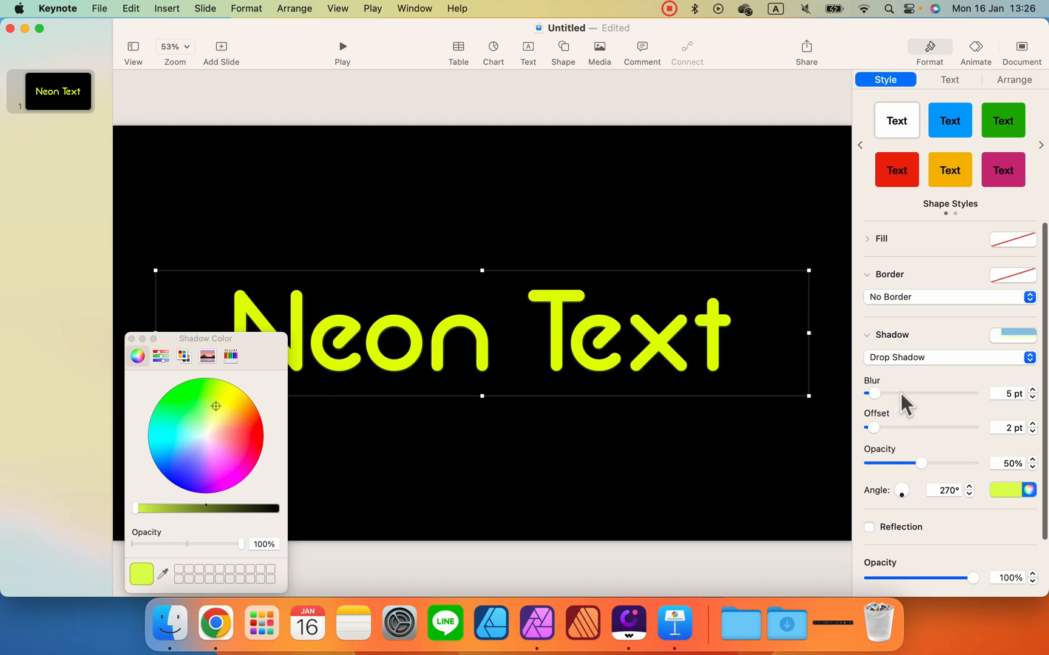
drag(877, 428, 870, 427)
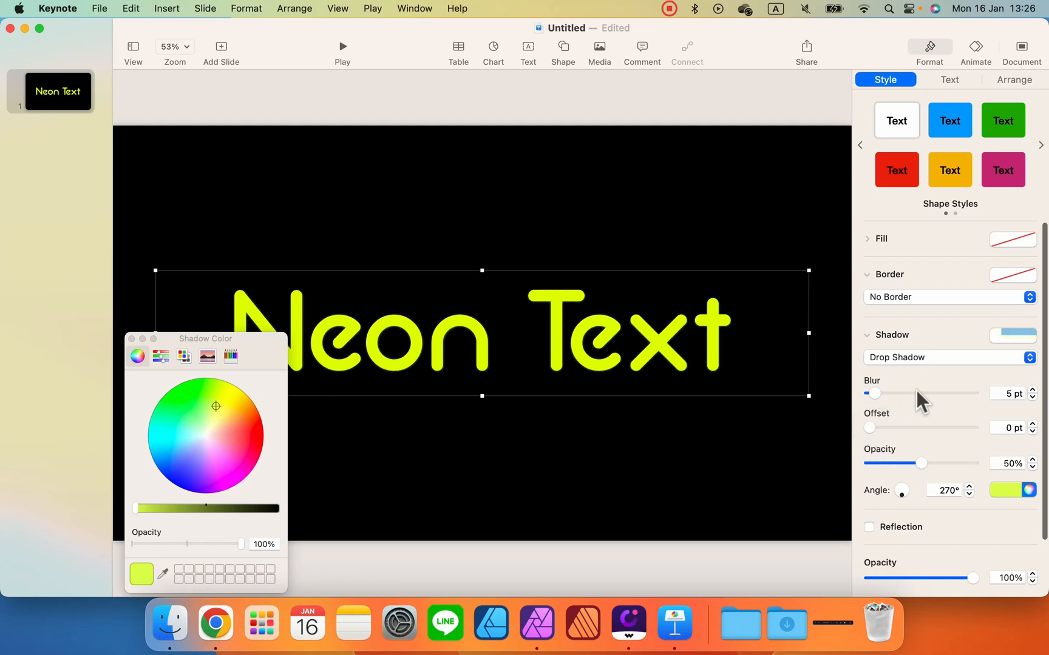
drag(873, 394, 916, 393)
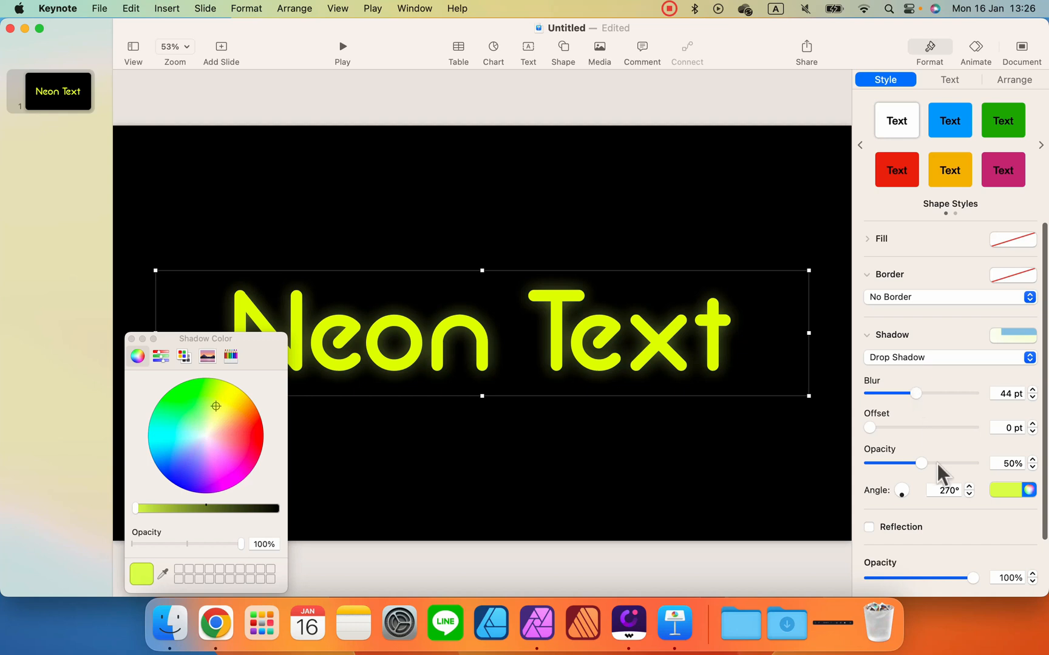
drag(917, 462, 973, 463)
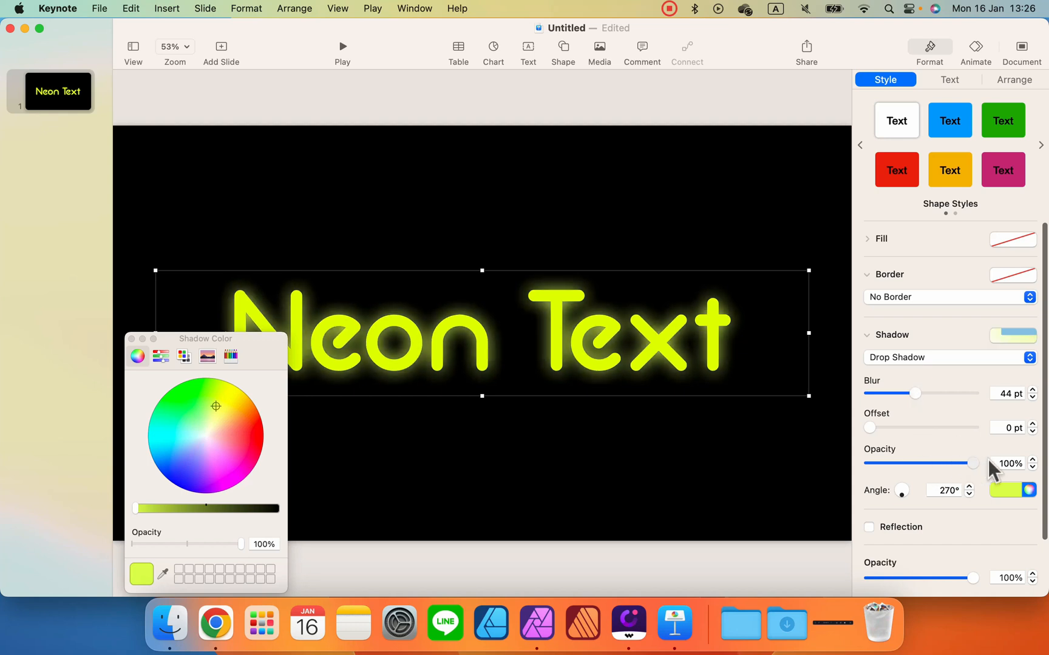
drag(915, 393, 903, 393)
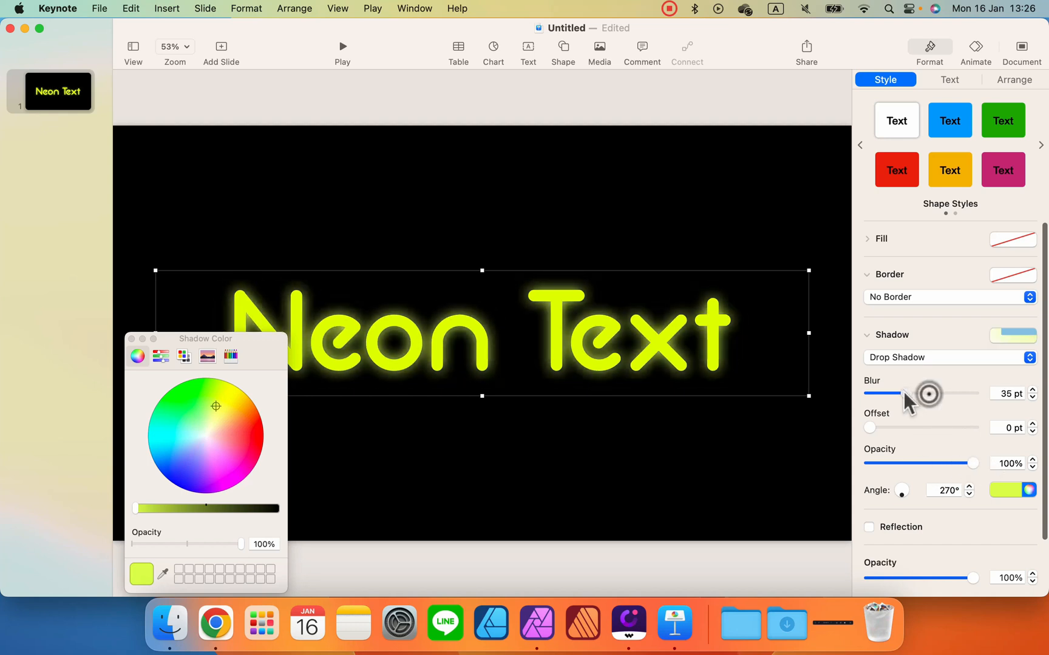
drag(903, 393, 919, 393)
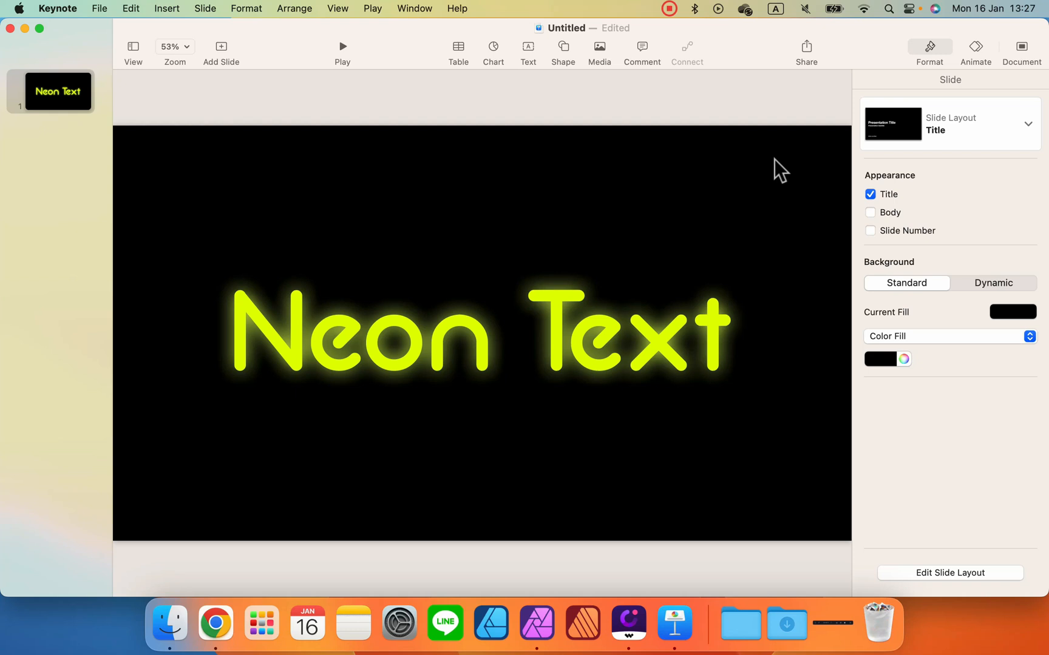
mouse_move(887, 343)
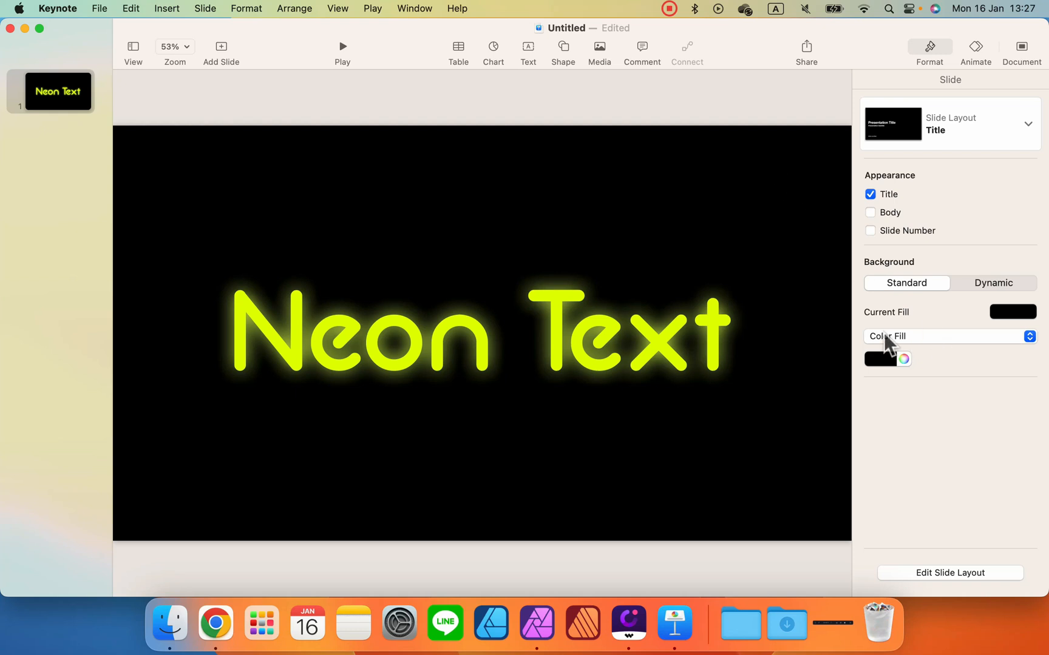
- Change the slide background to an image fill of a dark brick wall
click(946, 336)
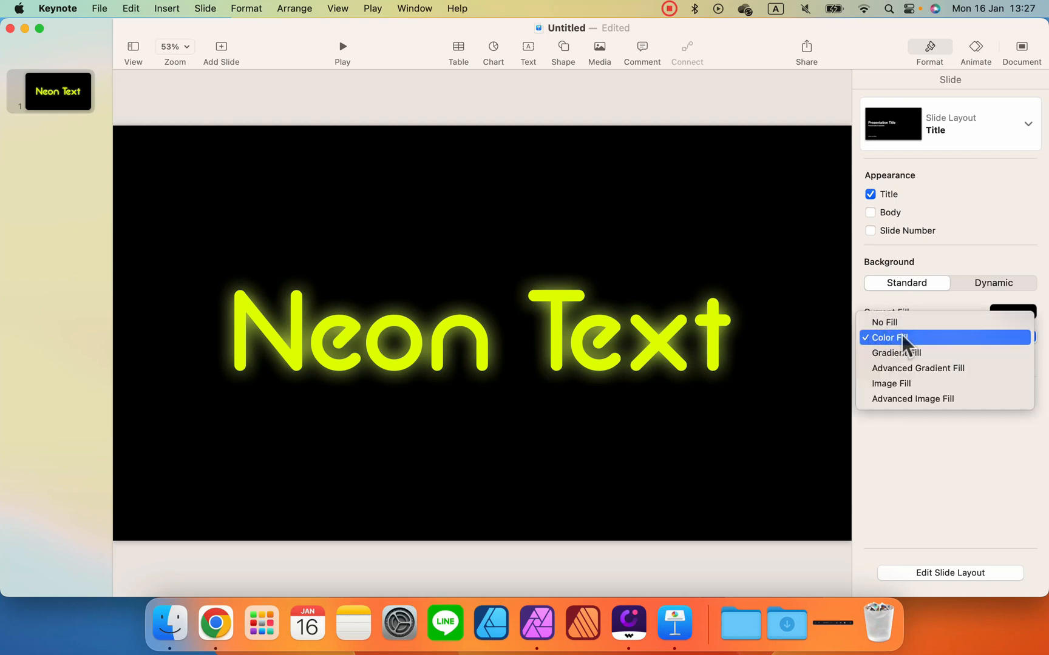
mouse_move(906, 384)
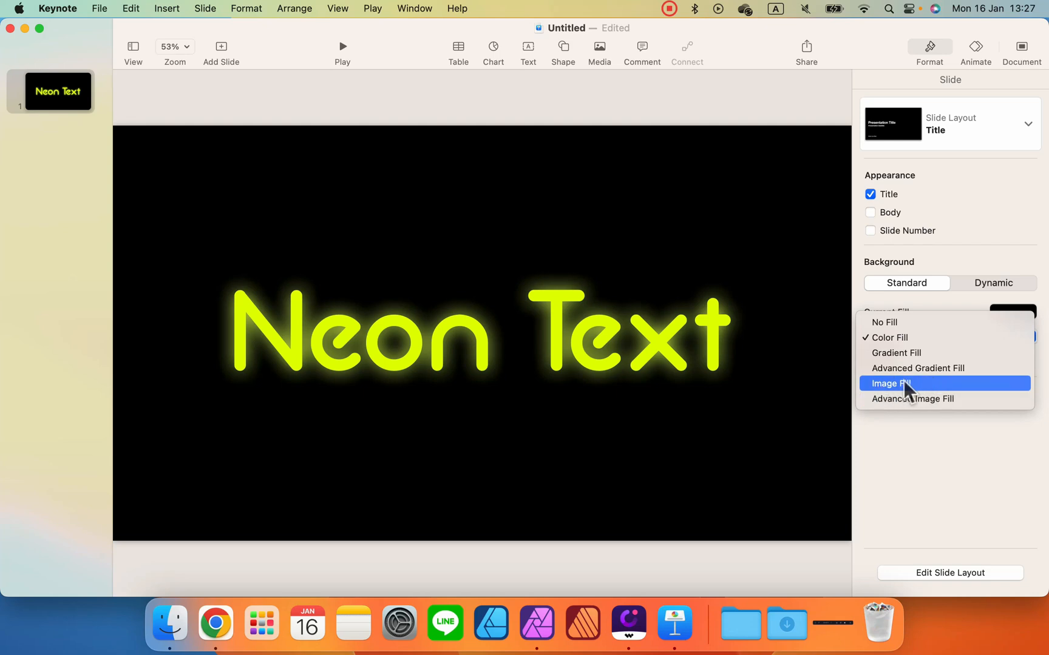
mouse_move(922, 390)
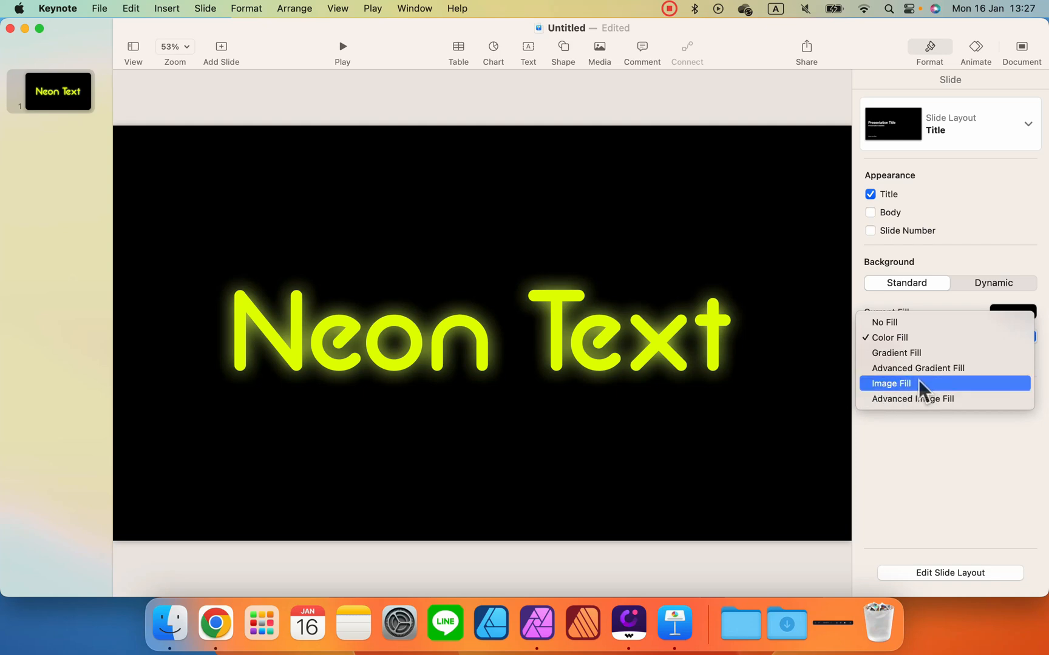
click(889, 384)
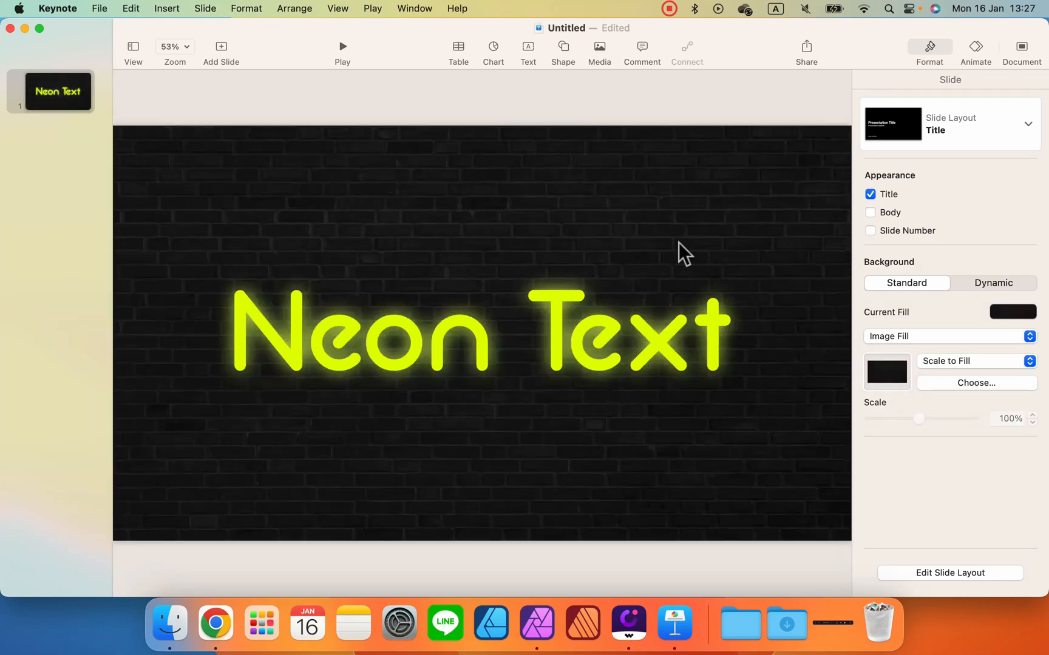
mouse_move(468, 292)
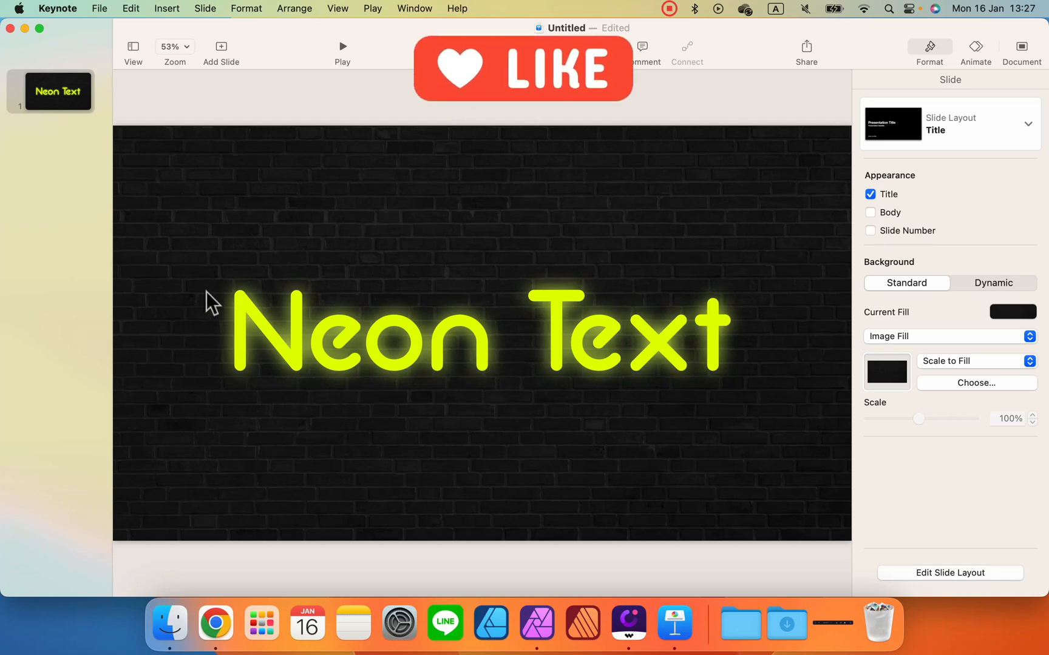
mouse_move(942, 225)
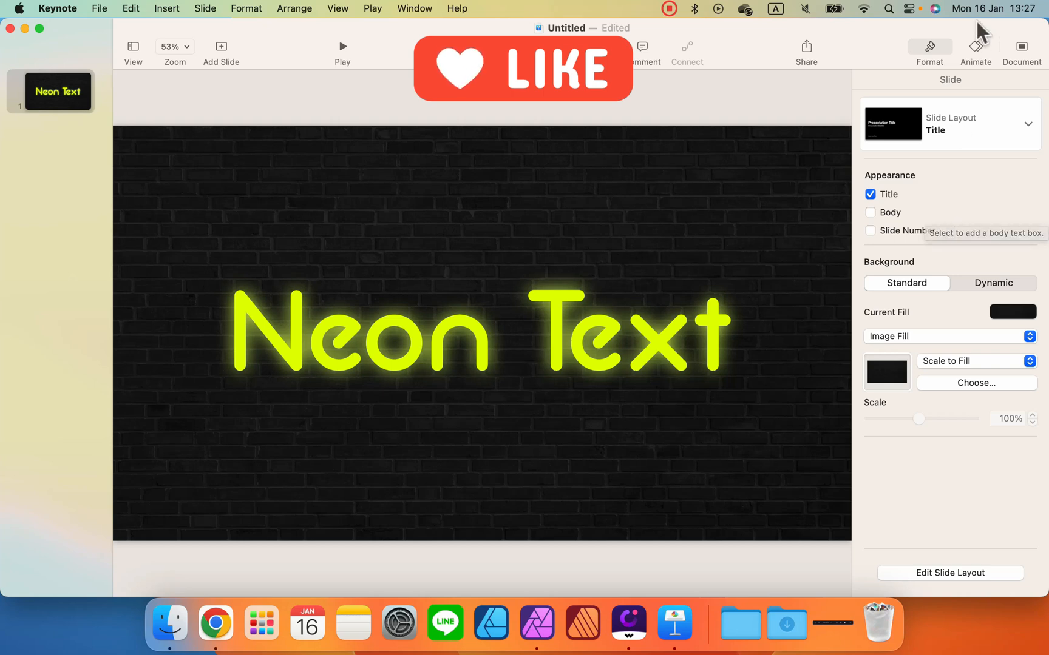
- Duplicate the glowing Neon Text slide and return to slide 1
click(434, 354)
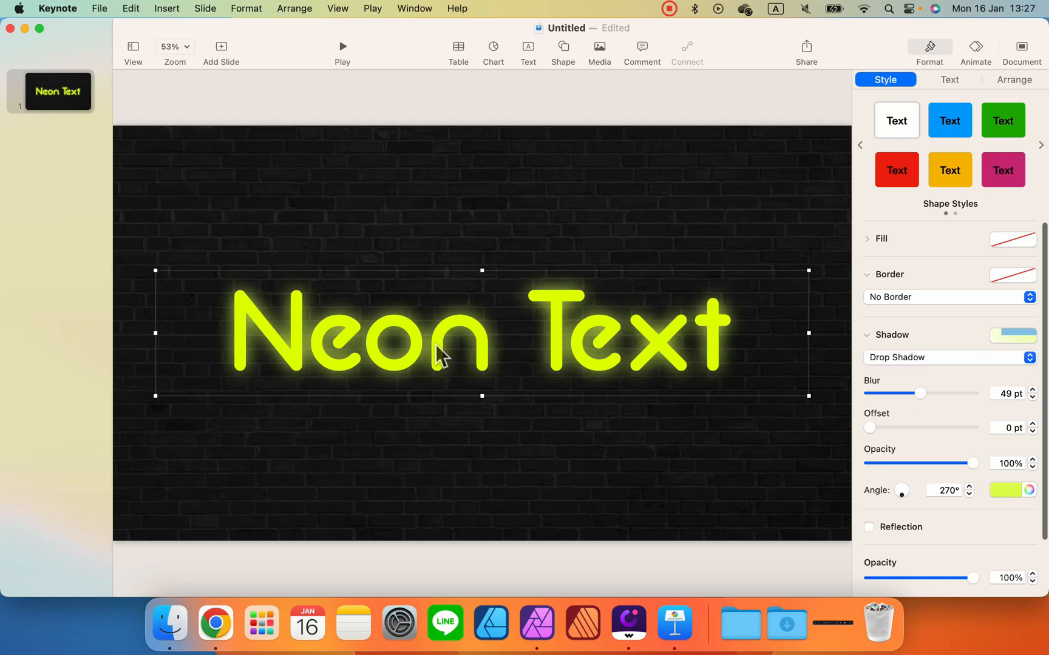
mouse_move(710, 349)
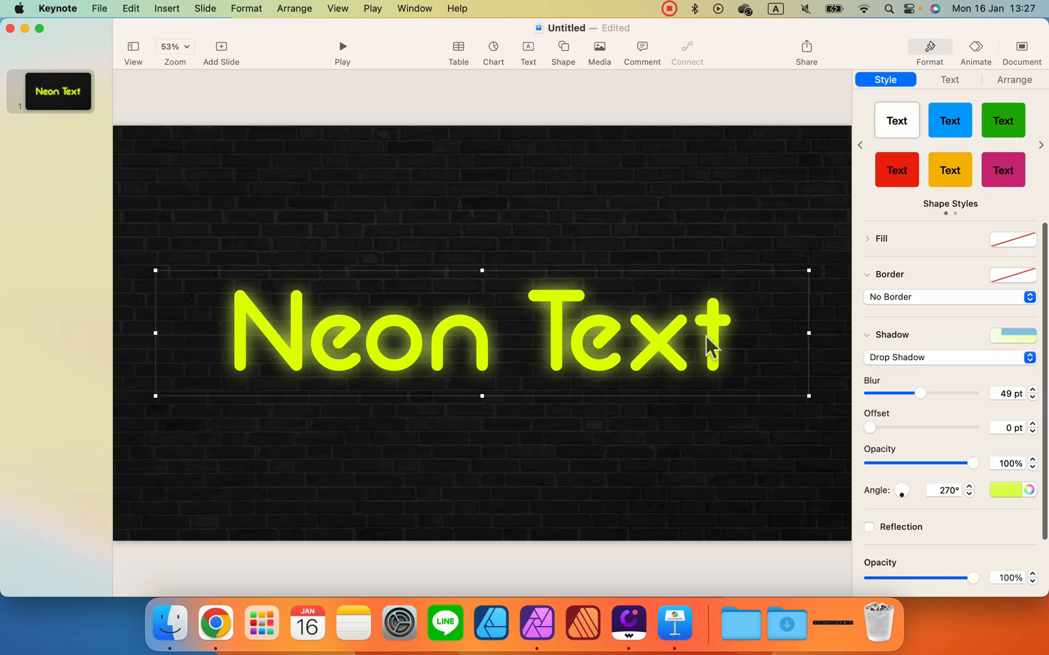
mouse_move(112, 103)
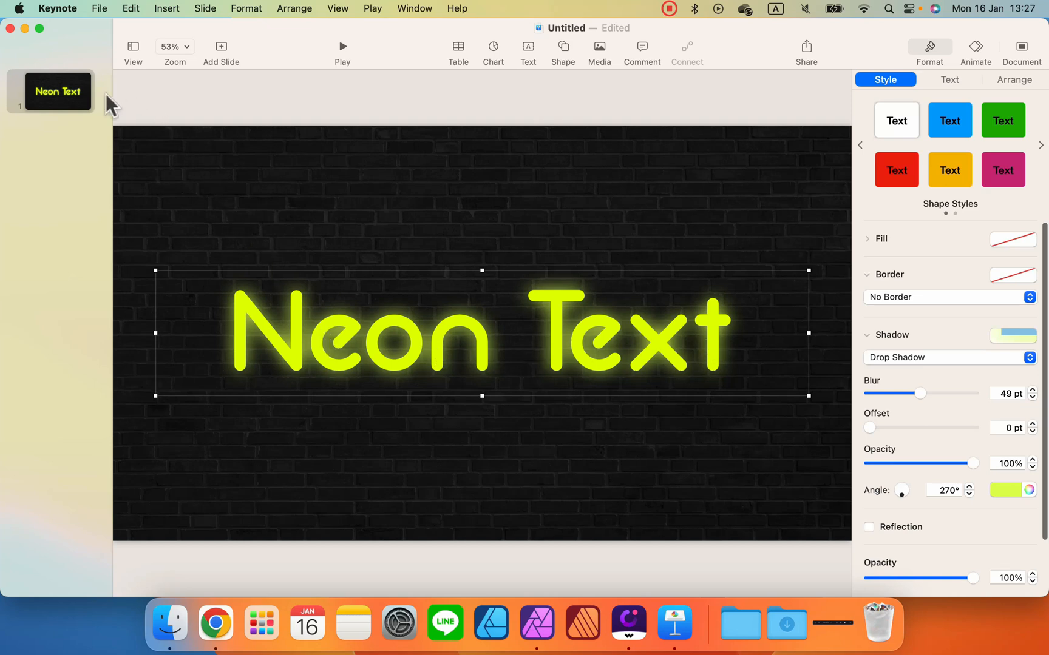
click(50, 91)
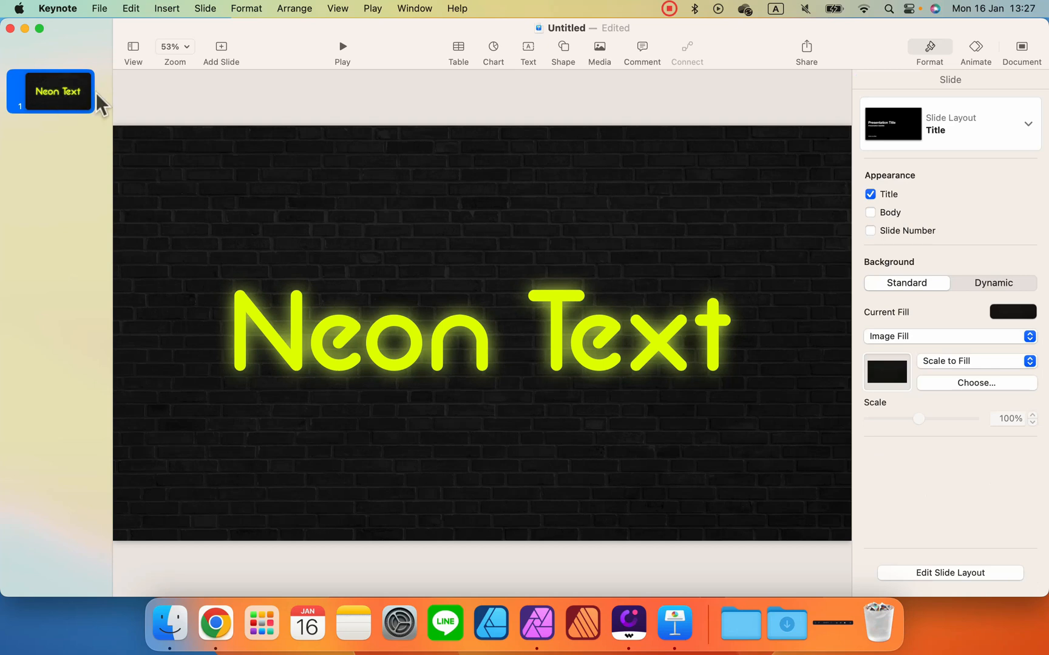
right_click(50, 91)
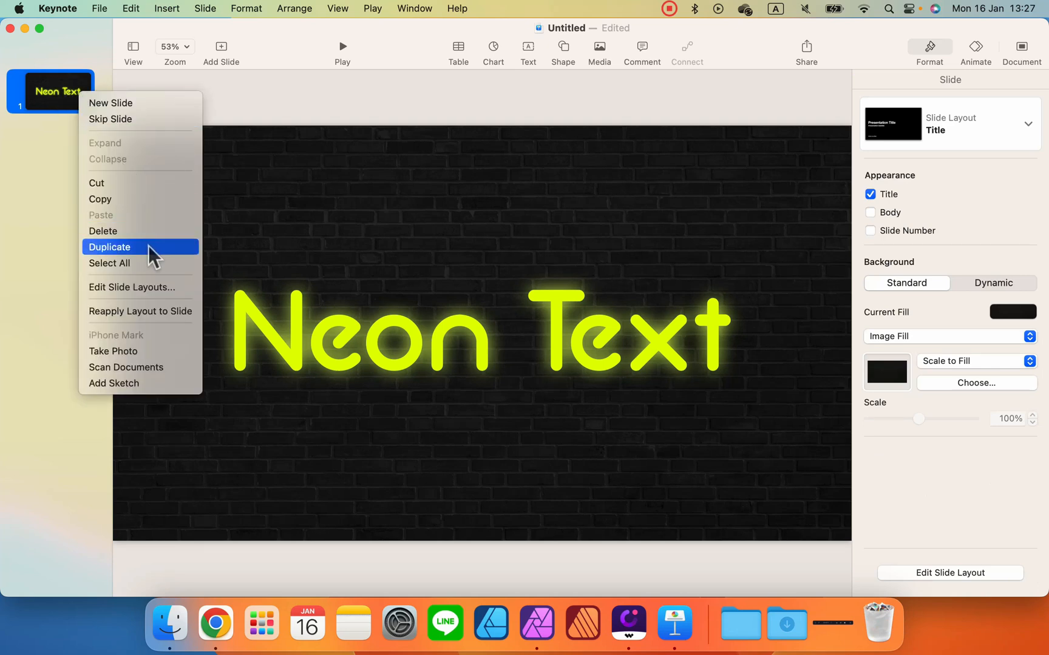
click(109, 246)
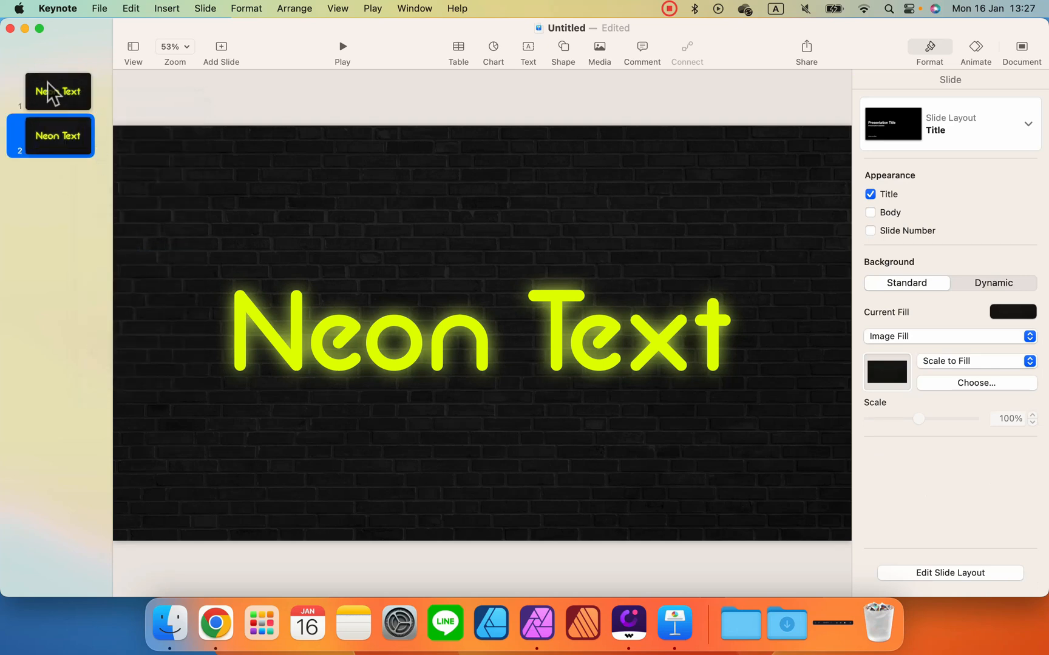
click(362, 333)
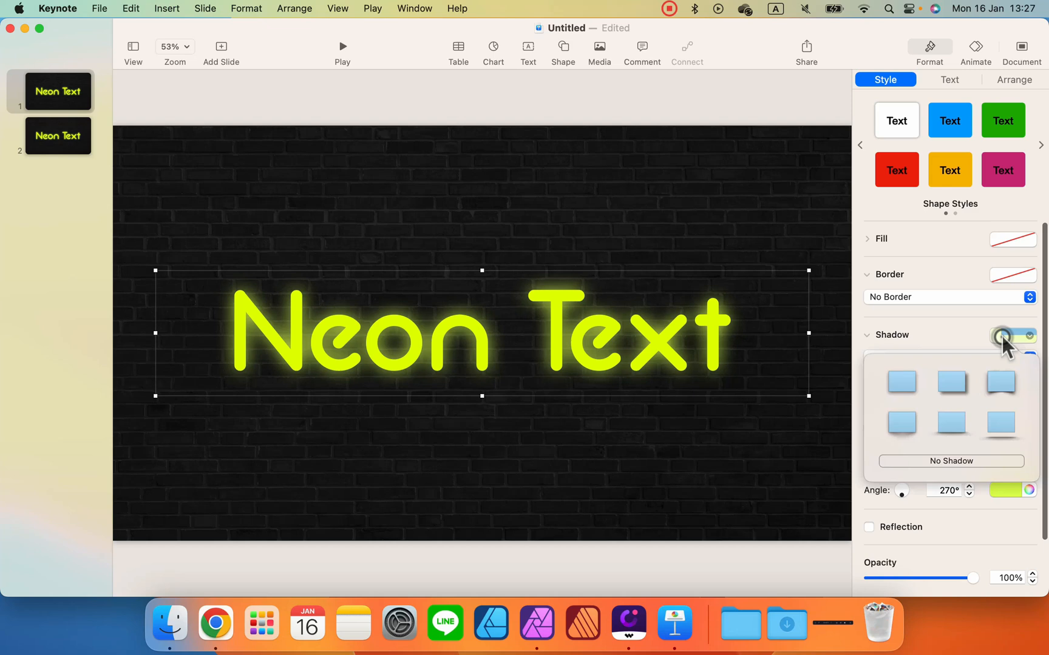
- Remove the title's shadow on slide 1 and colour its text dark grey
click(949, 461)
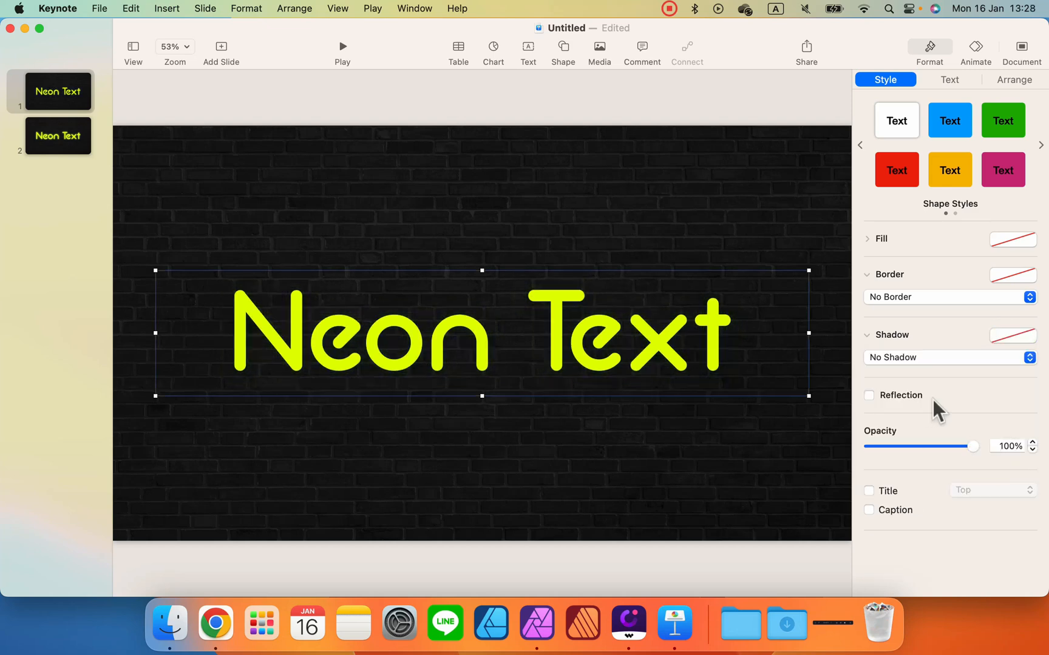
click(948, 80)
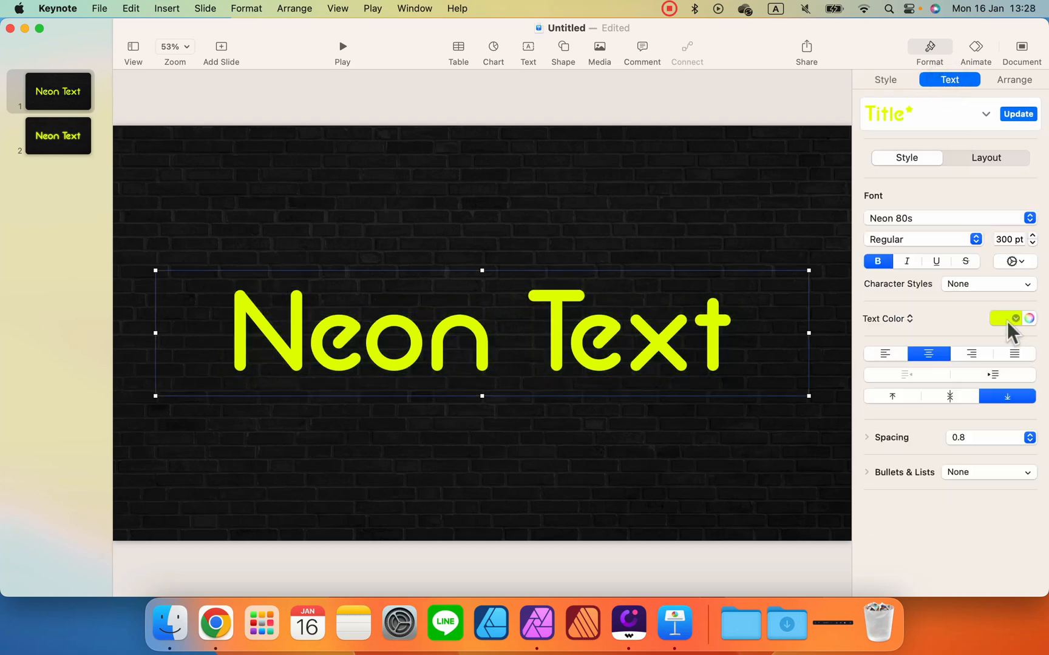
click(1014, 318)
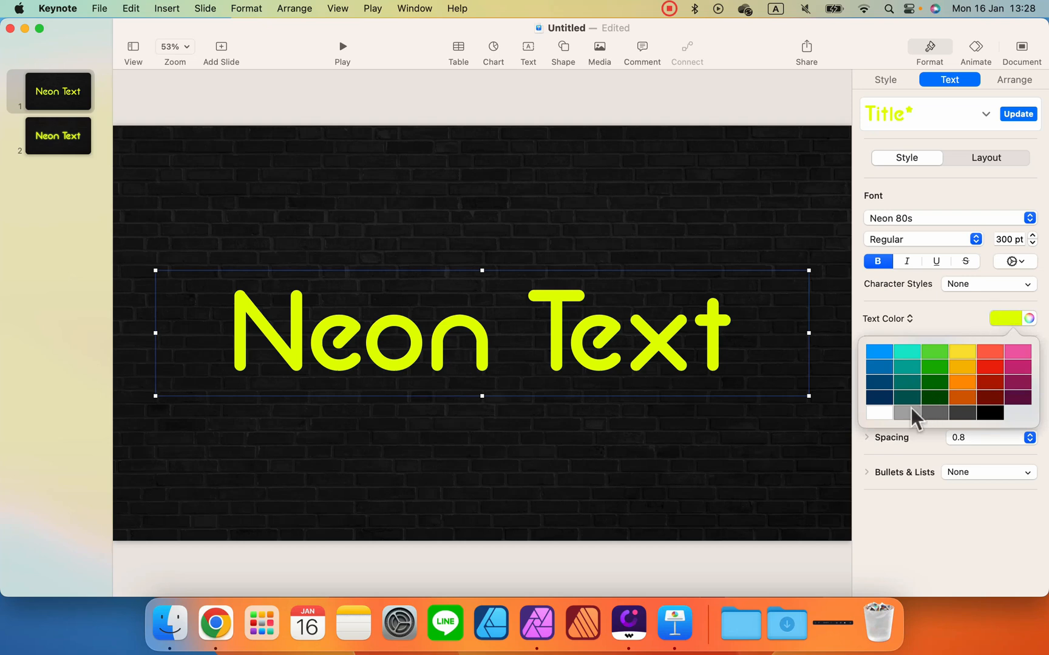
click(912, 412)
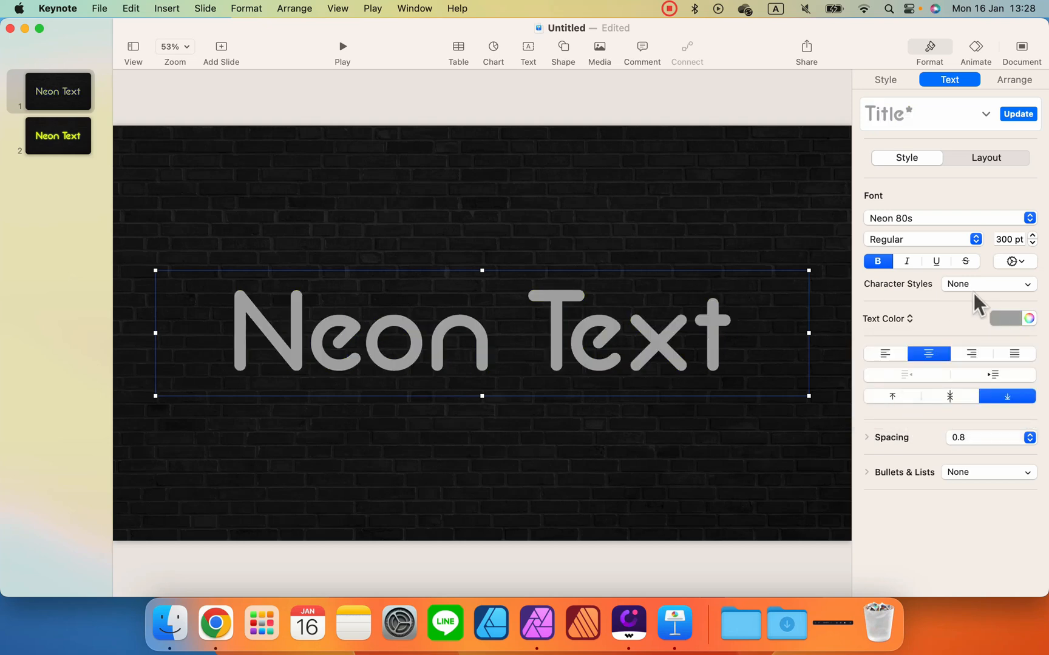
click(1018, 318)
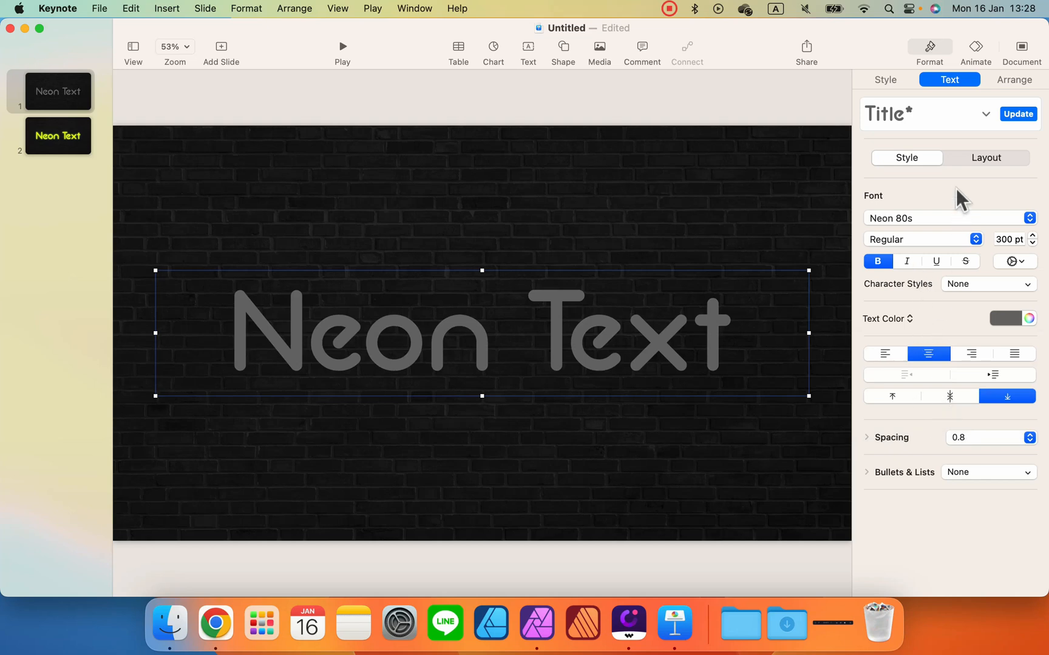
mouse_move(716, 354)
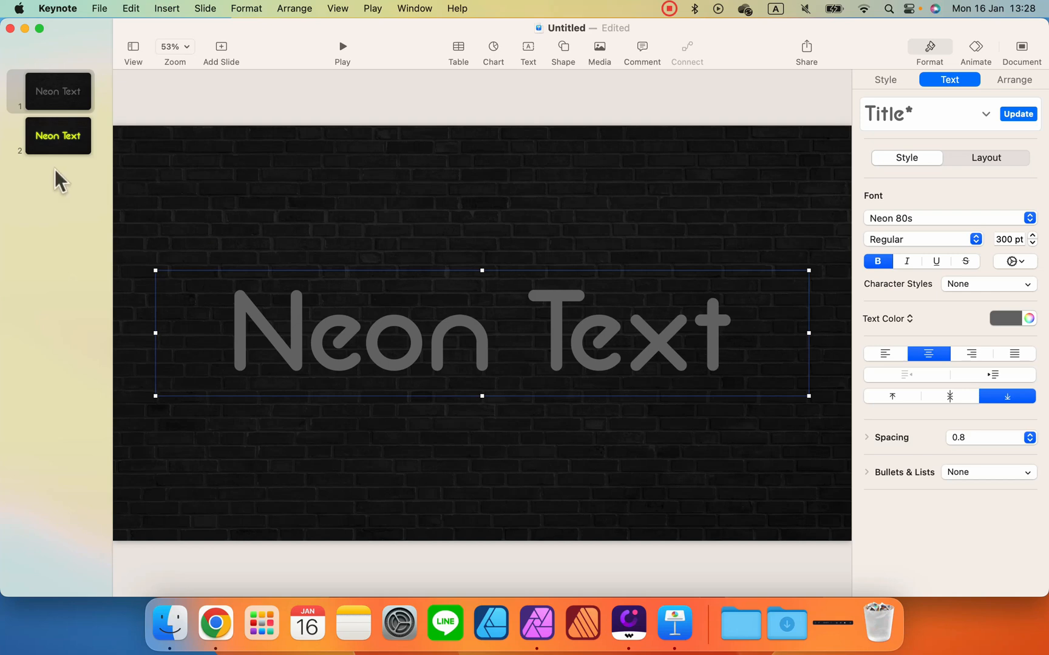
mouse_move(60, 133)
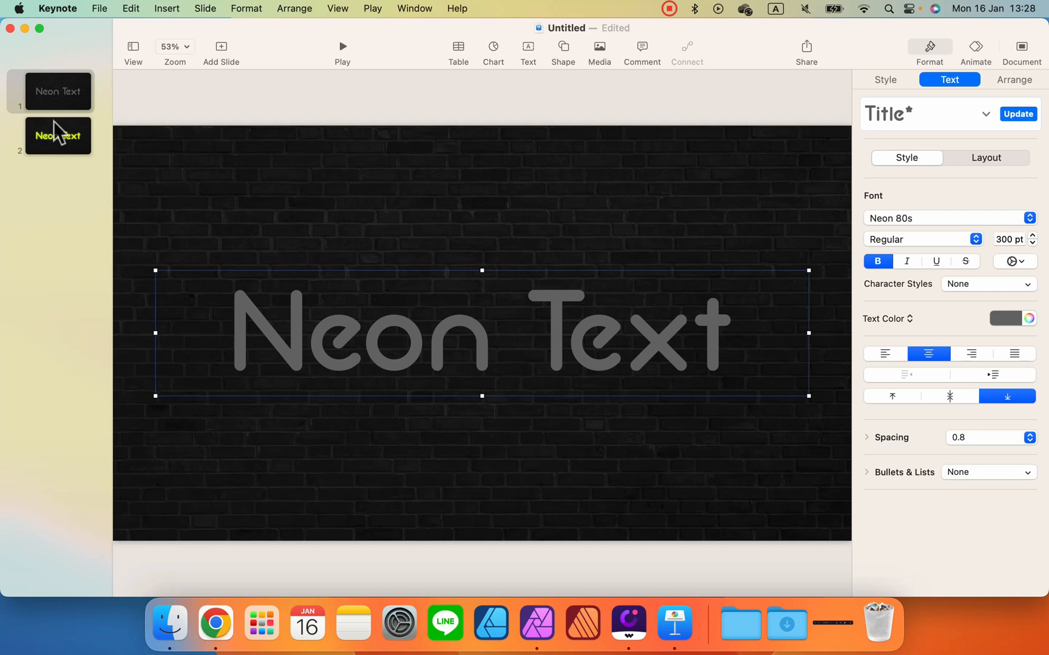
- Duplicate both slides to make four alternating unlit and glowing slides, then select slide 1
click(57, 91)
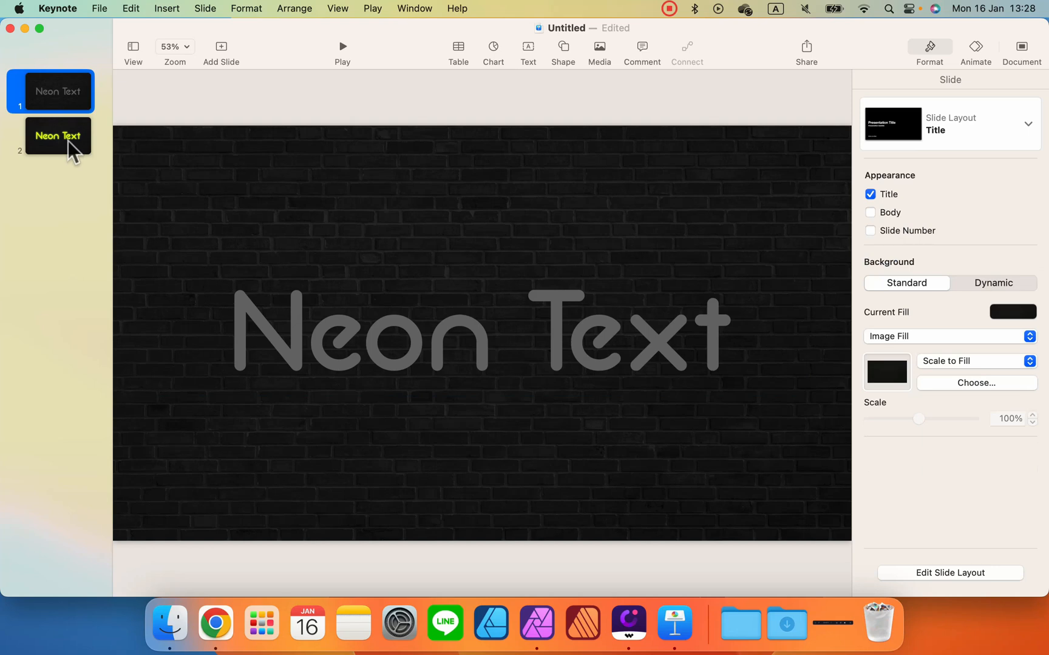
right_click(58, 136)
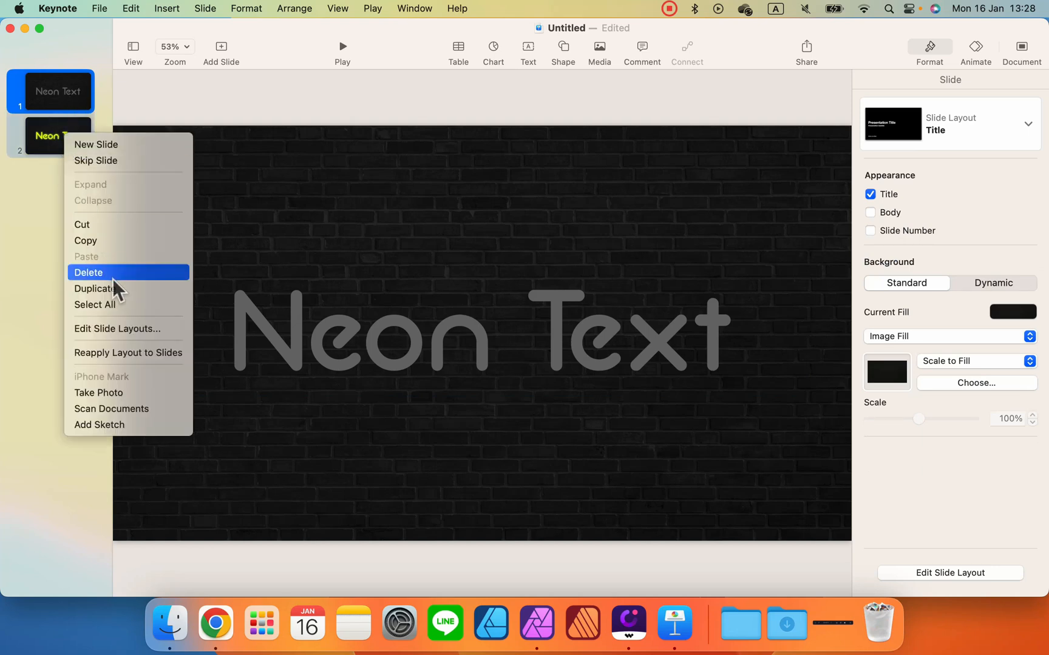
click(94, 287)
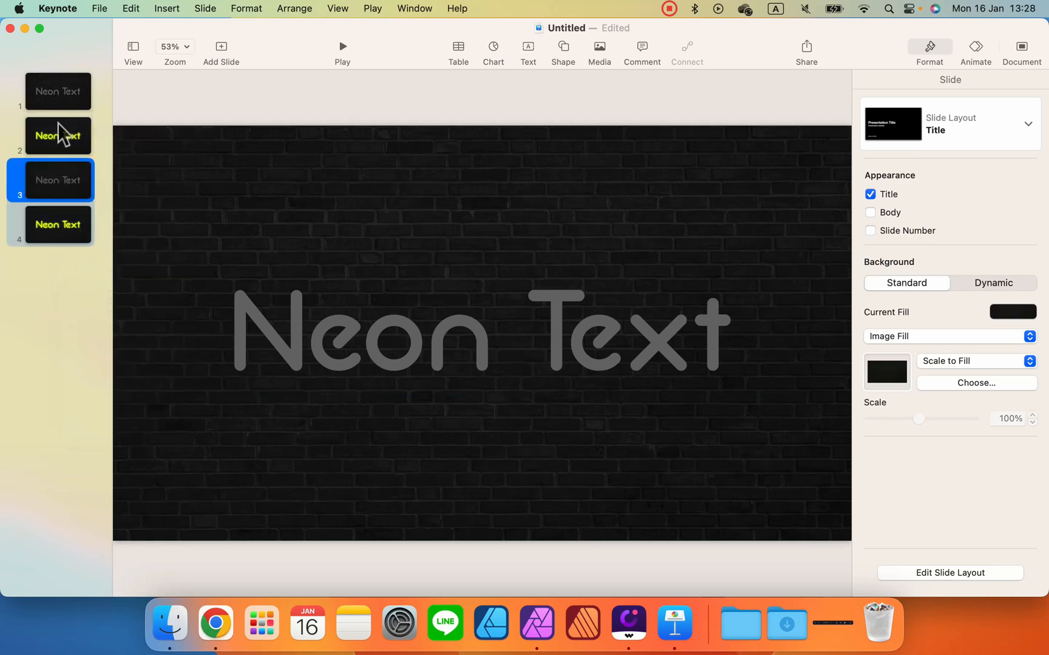
mouse_move(63, 234)
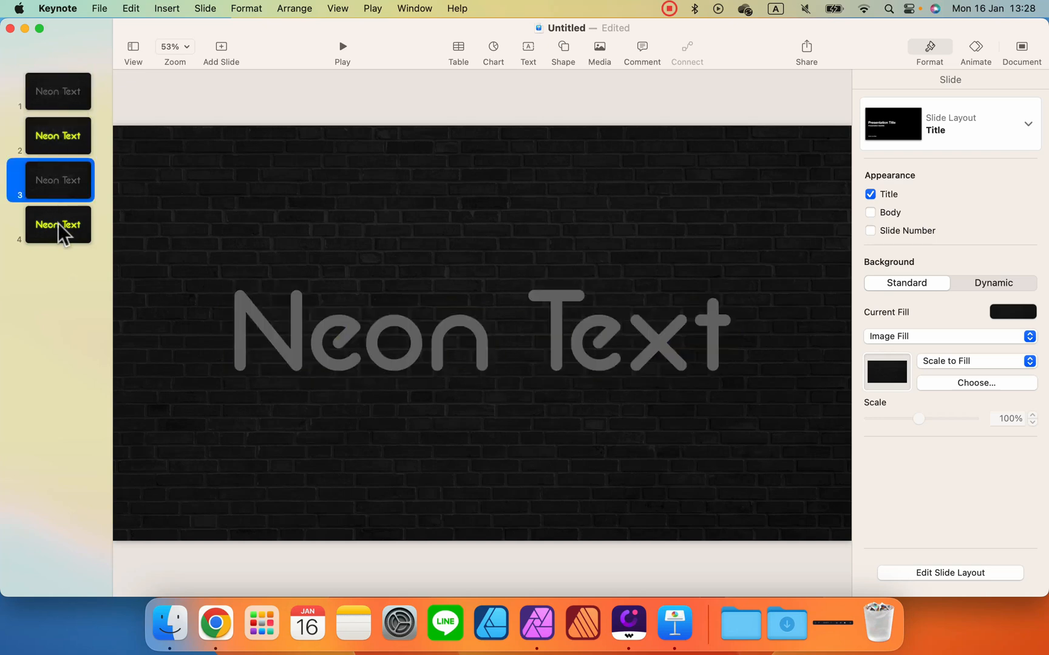
click(57, 91)
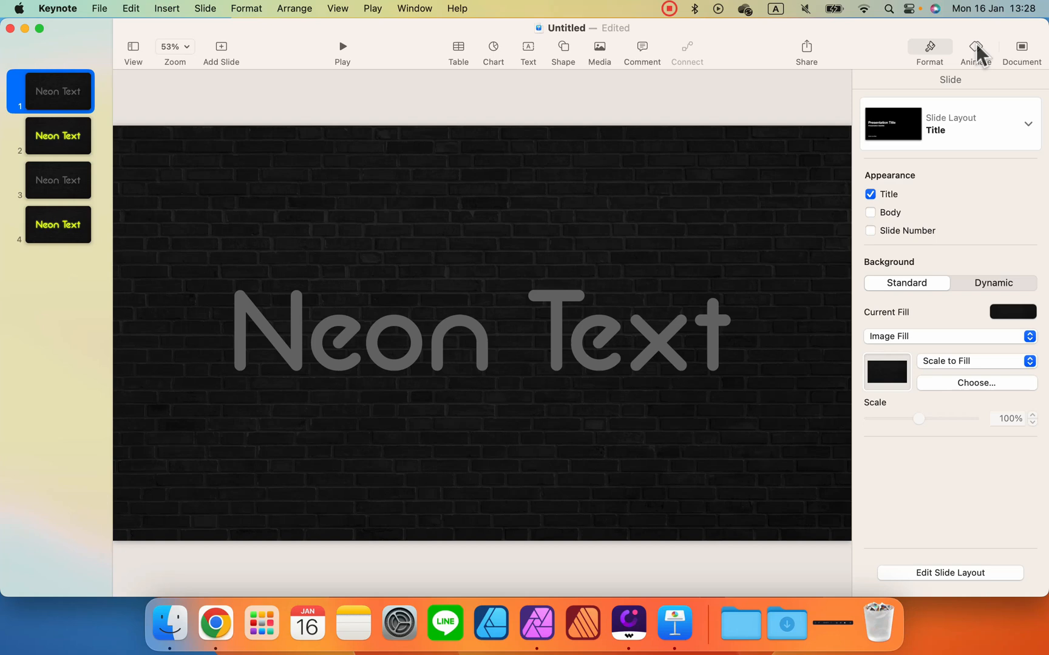
- Give slide 1 a 0.7 s delay and a Dissolve transition lasting 0.7 seconds
click(974, 50)
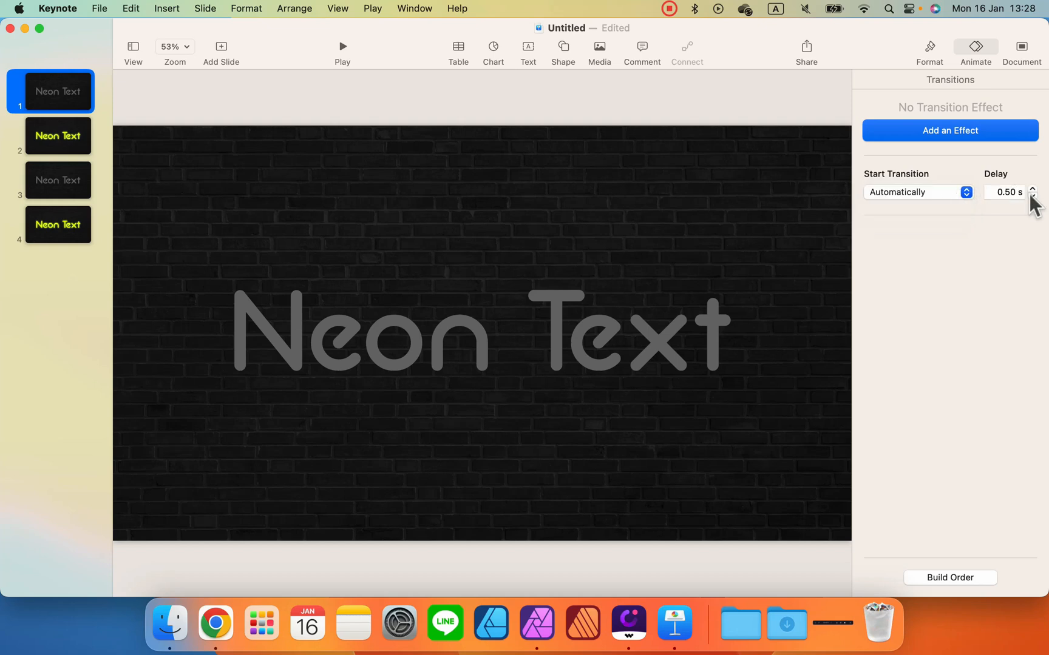
click(1032, 189)
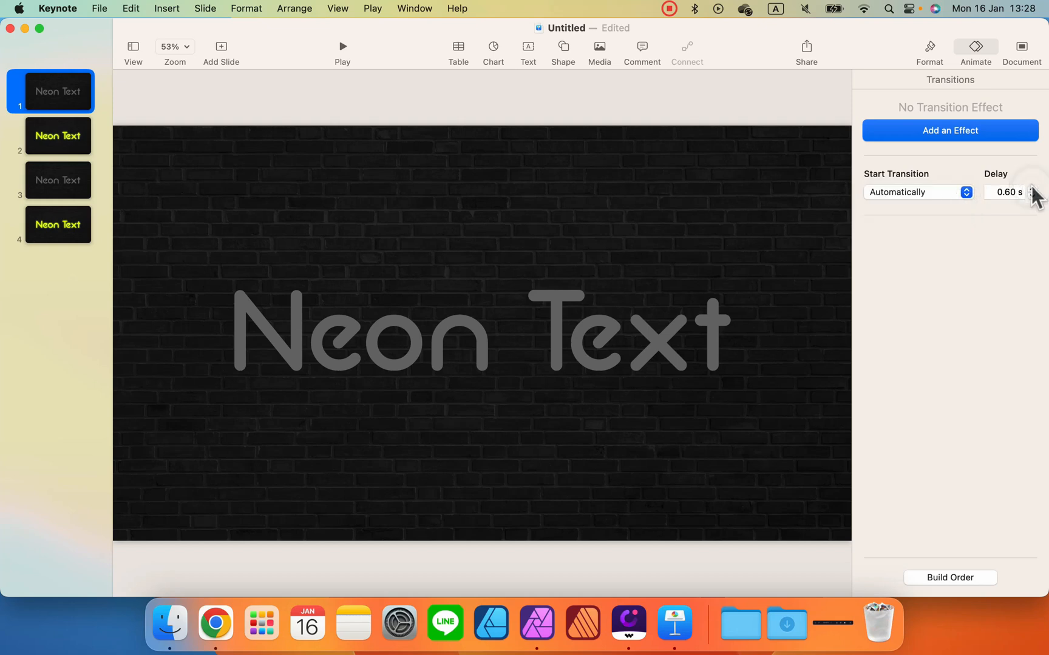
click(1032, 188)
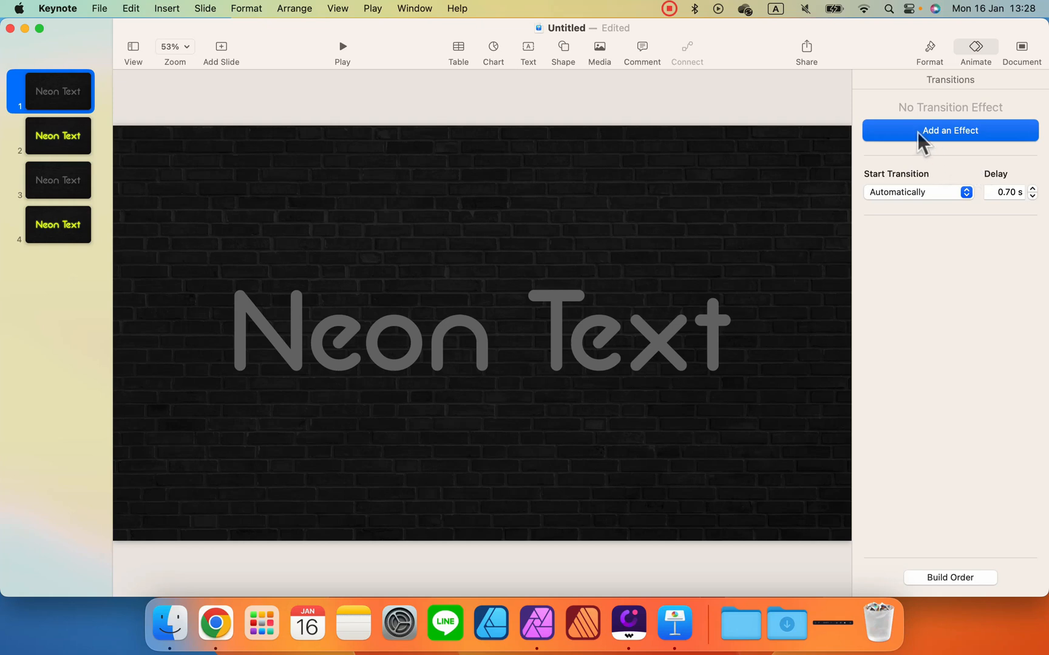
click(949, 130)
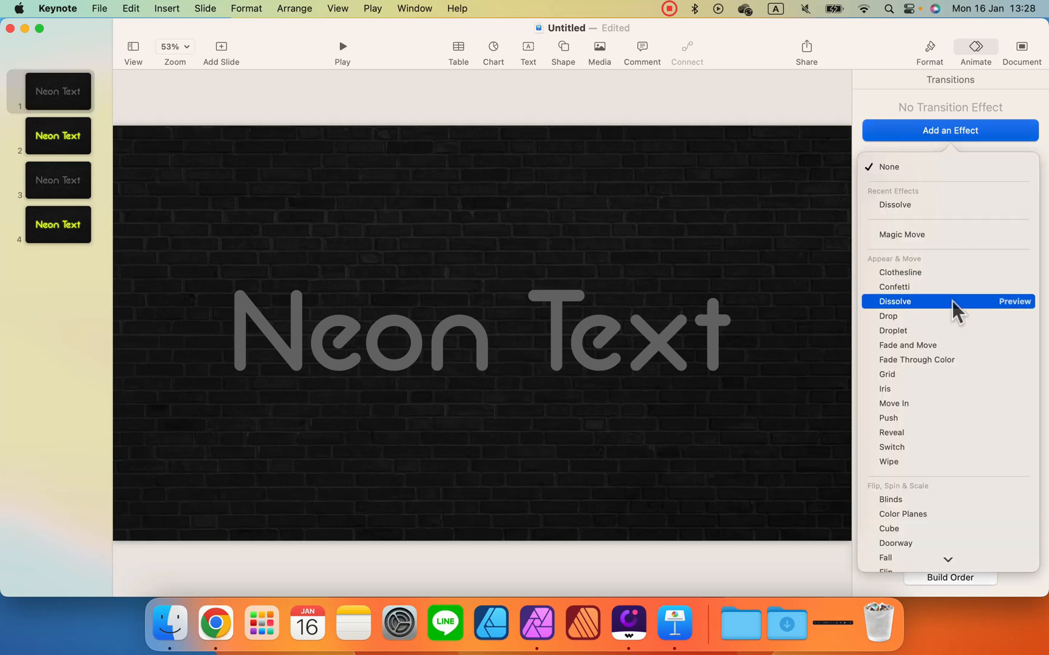
click(895, 301)
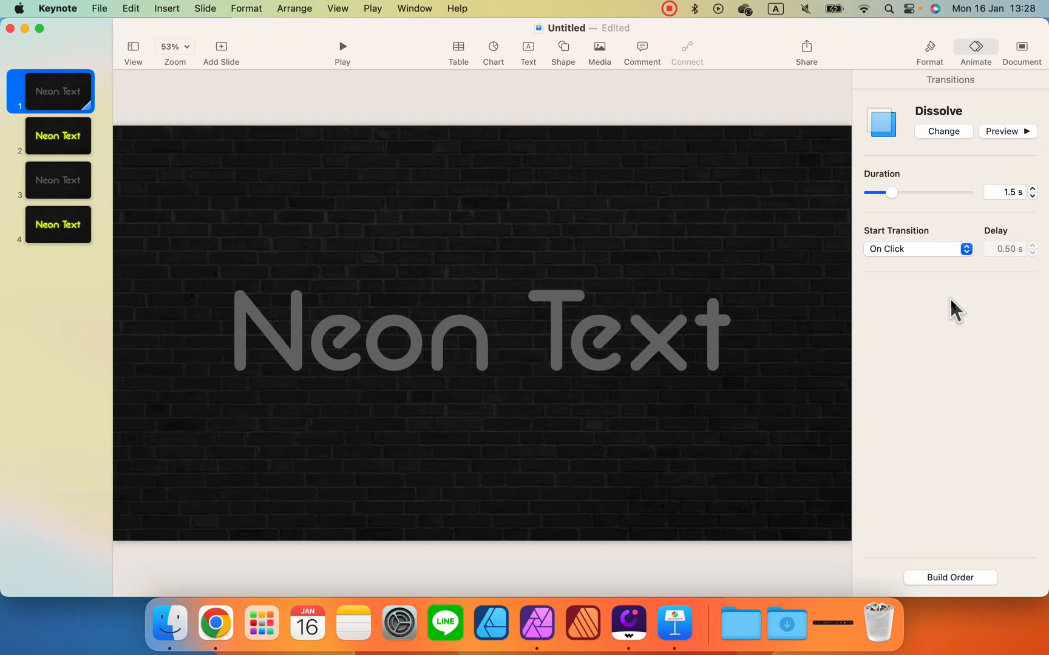
click(1031, 198)
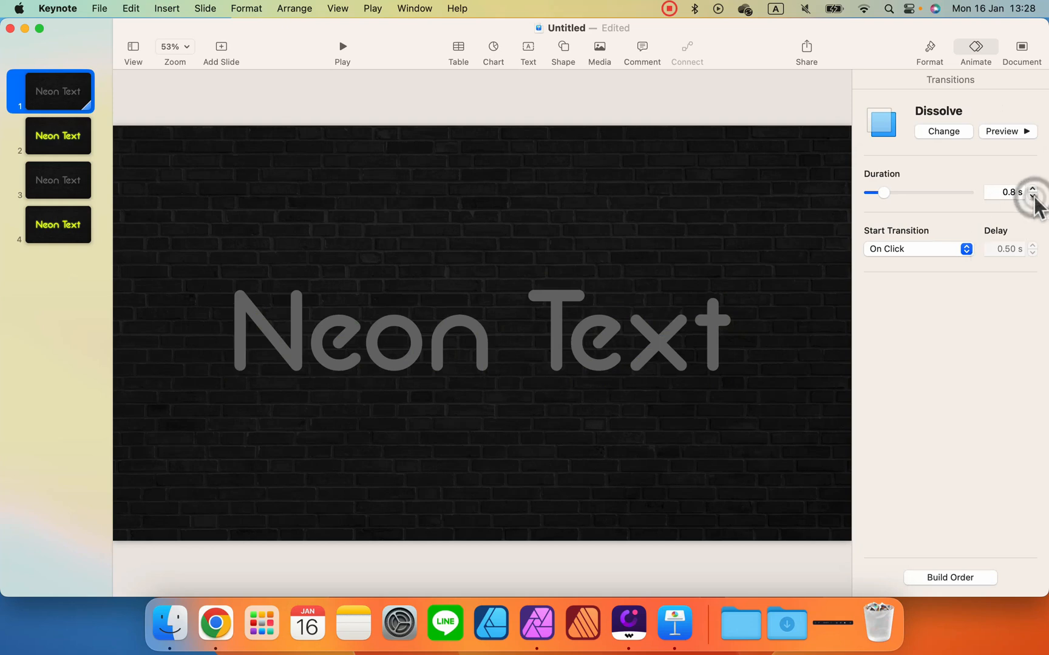
click(1031, 196)
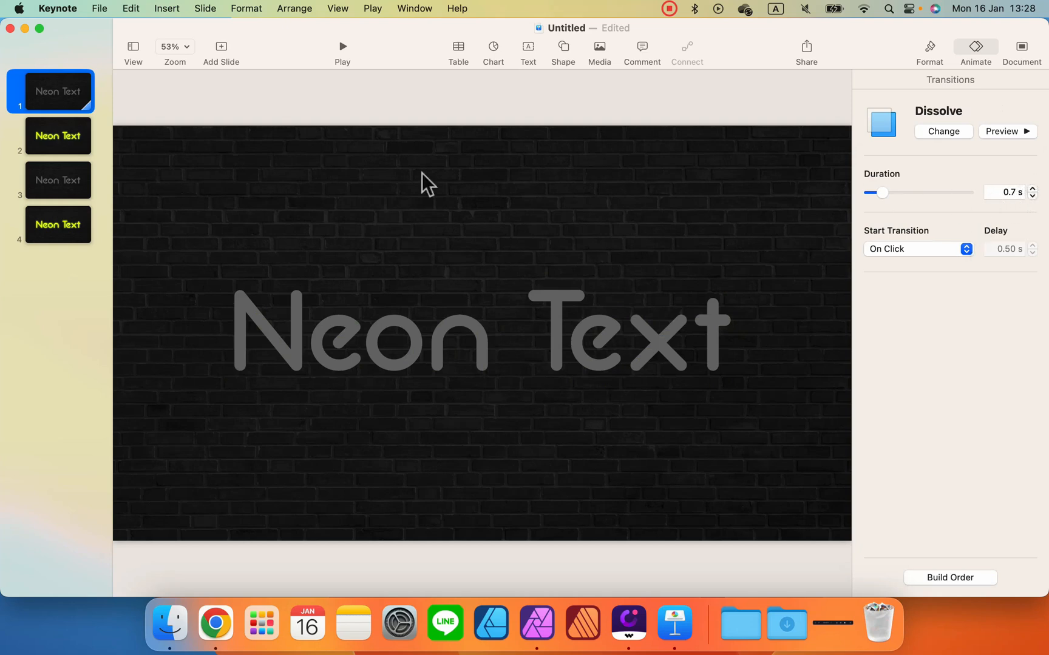
mouse_move(80, 162)
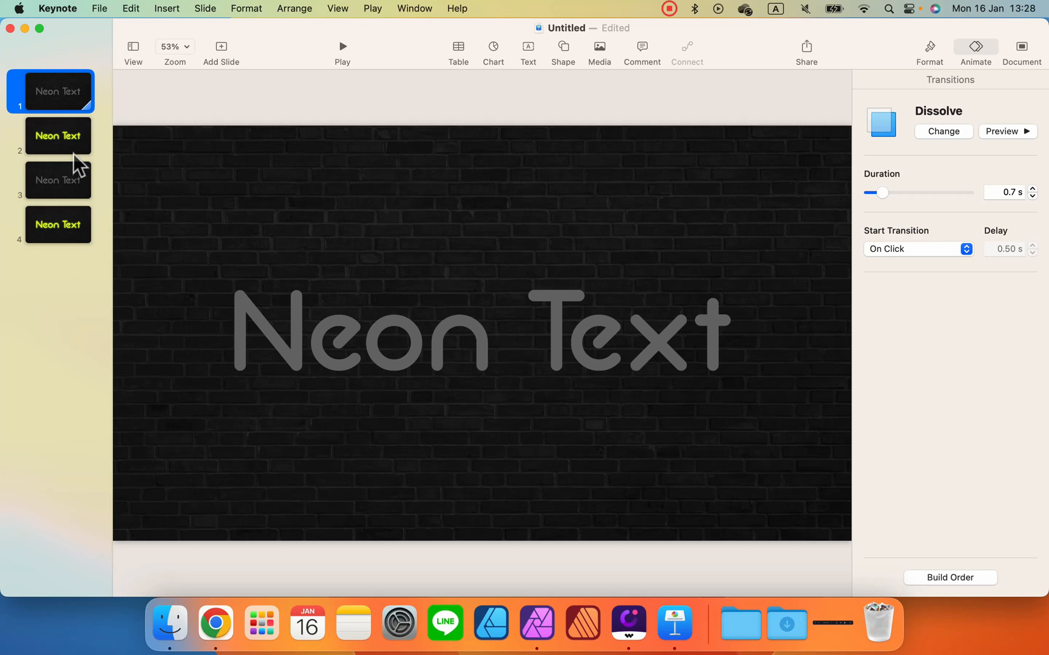
- Set slide 2's transition to start Automatically
click(58, 134)
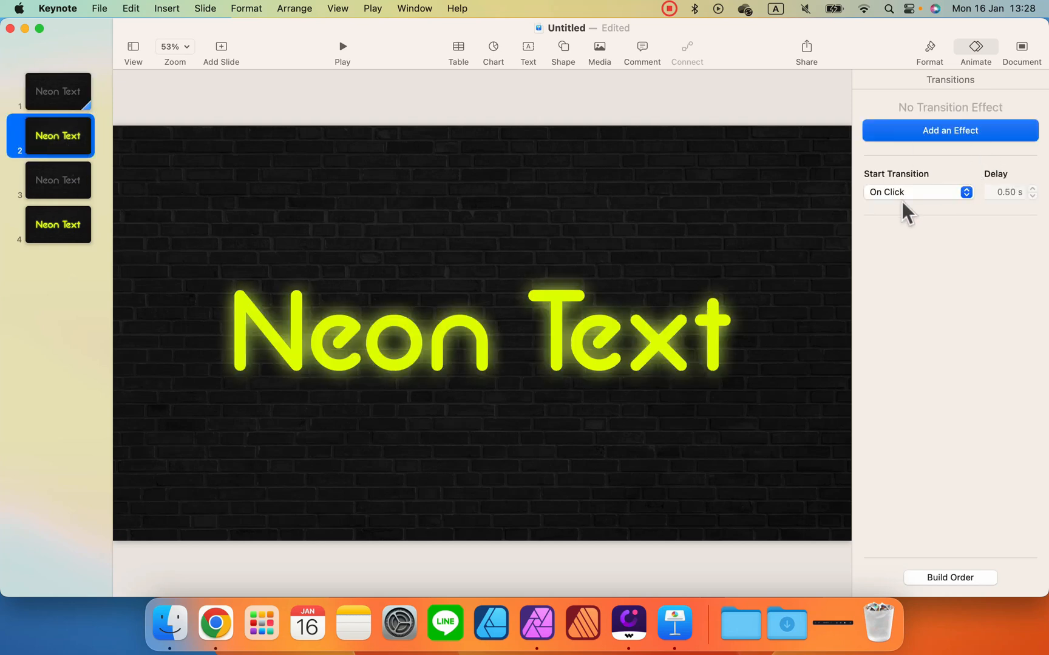
click(917, 192)
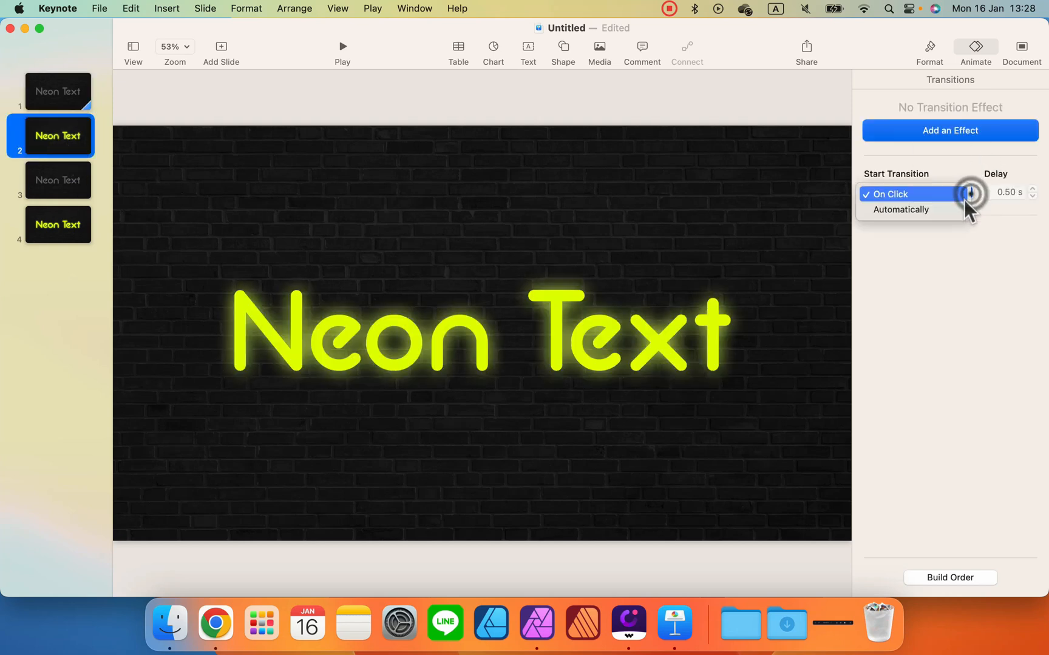
click(900, 209)
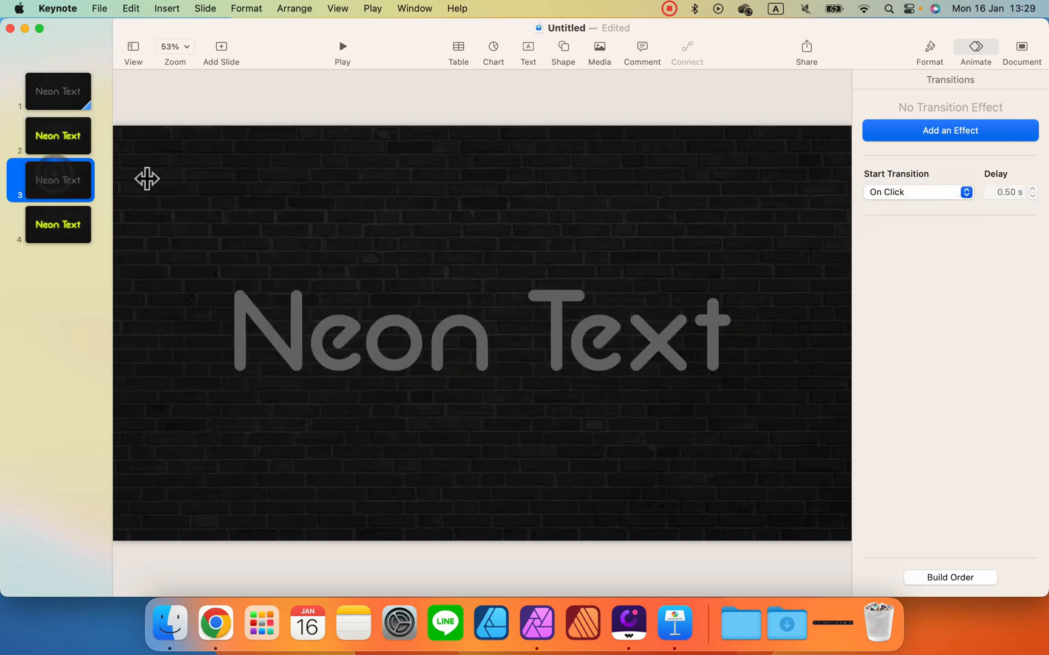
- Give slide 3 a Dissolve transition, 0.7 s duration, starting automatically after a 0.70 s delay
click(949, 130)
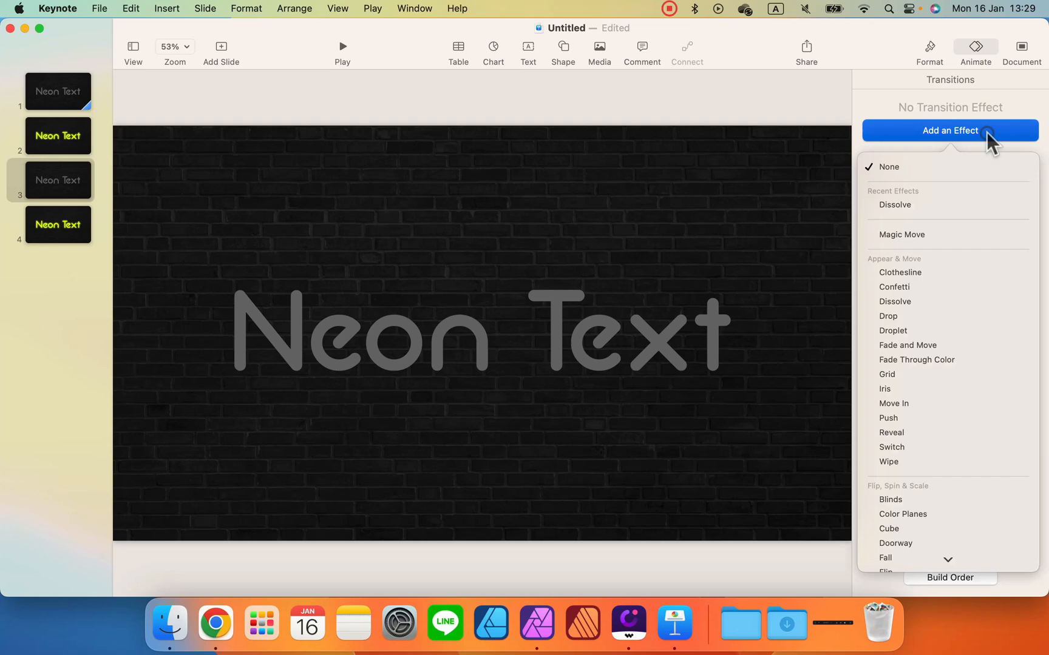
click(894, 205)
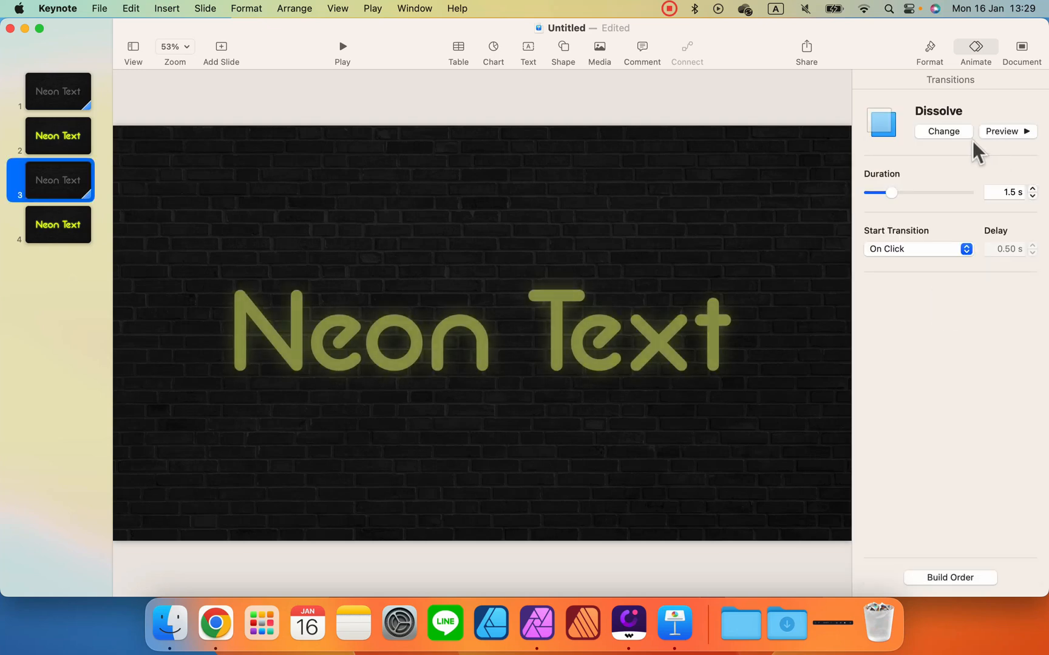
click(1032, 196)
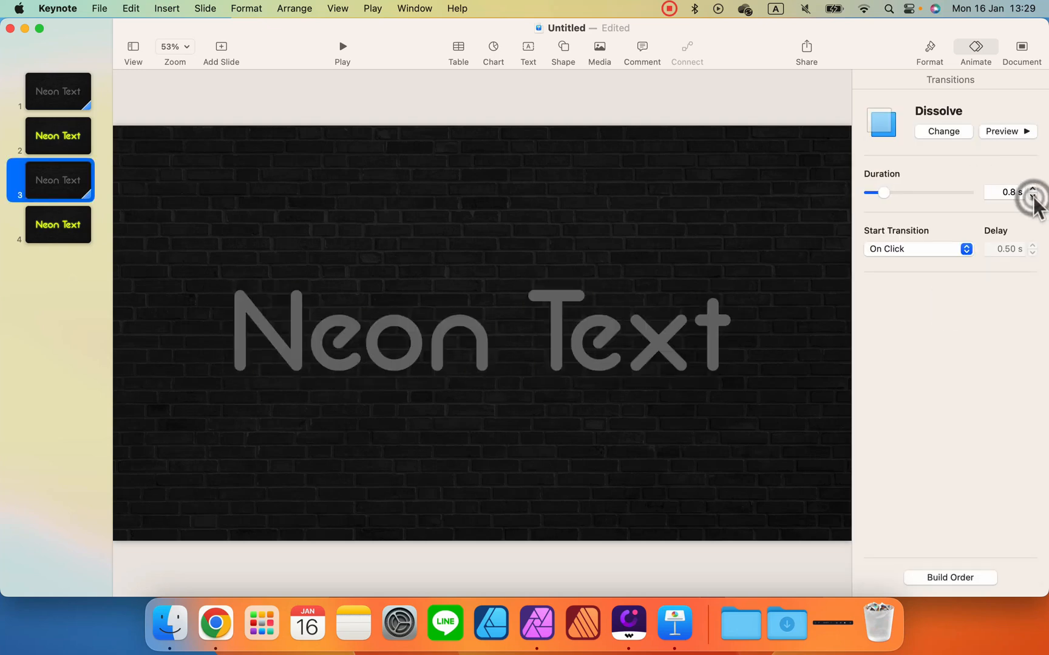
click(917, 249)
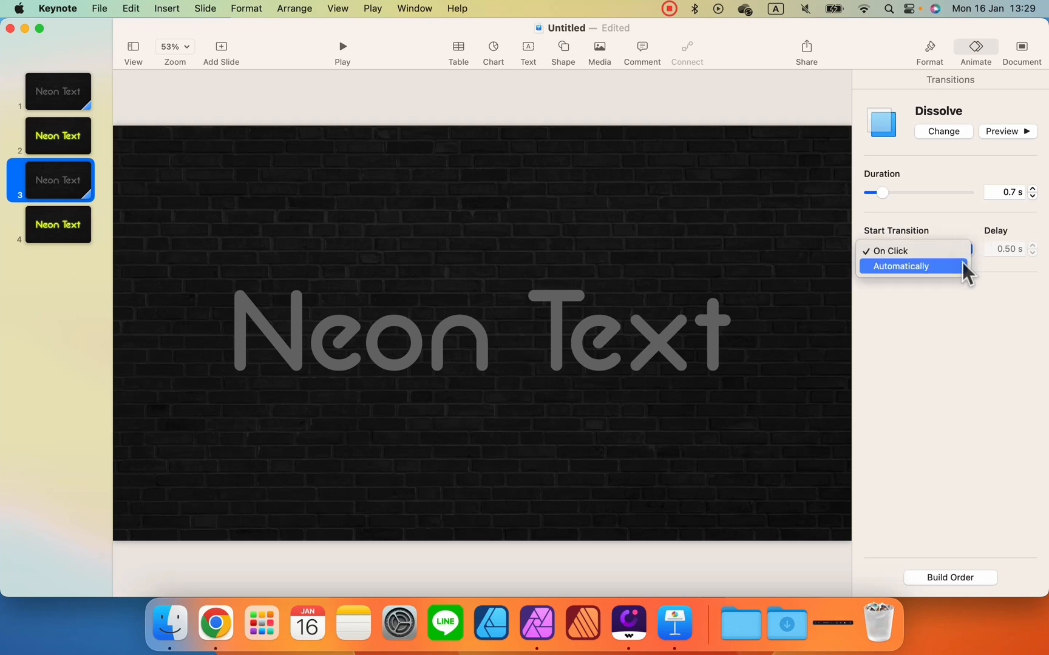
click(900, 266)
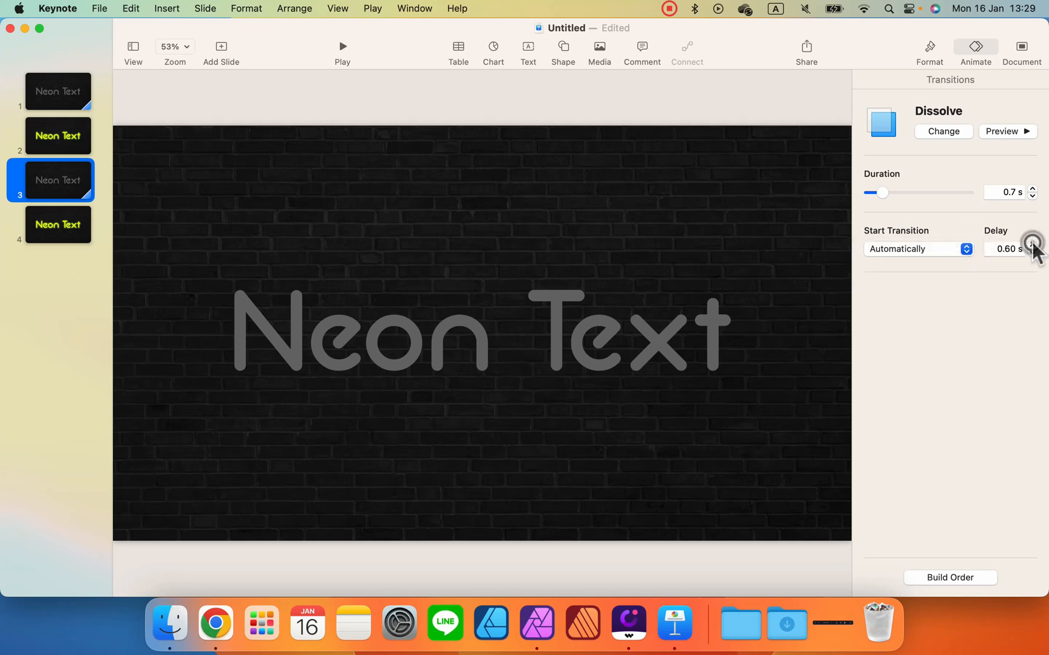
click(1032, 246)
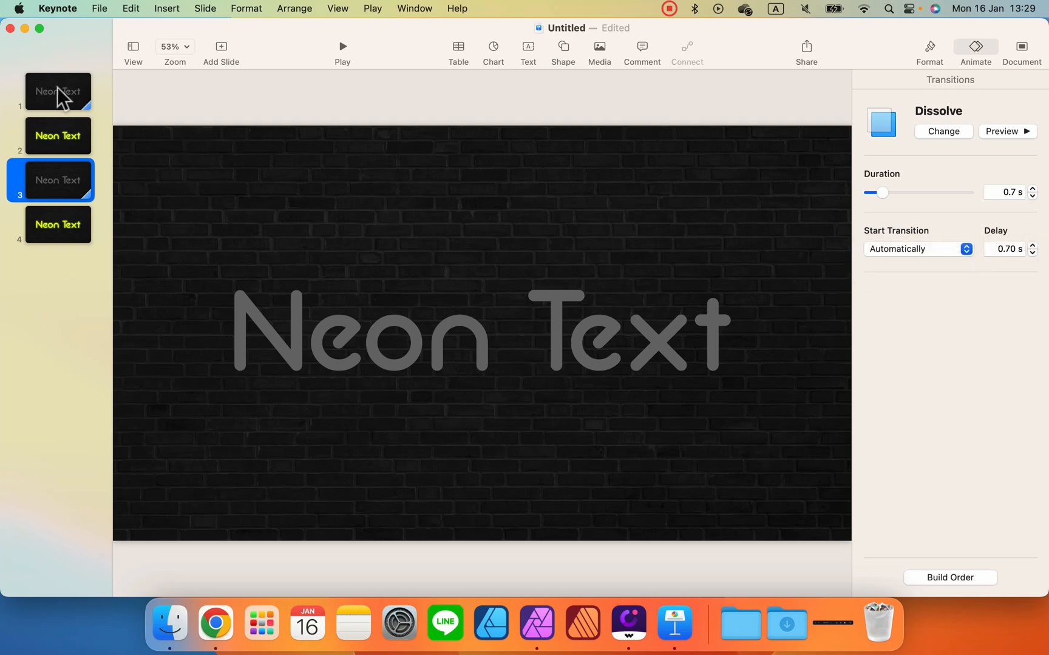
- Review the transition settings on slides 2, 1 and 4, ending back on slide 1
click(57, 136)
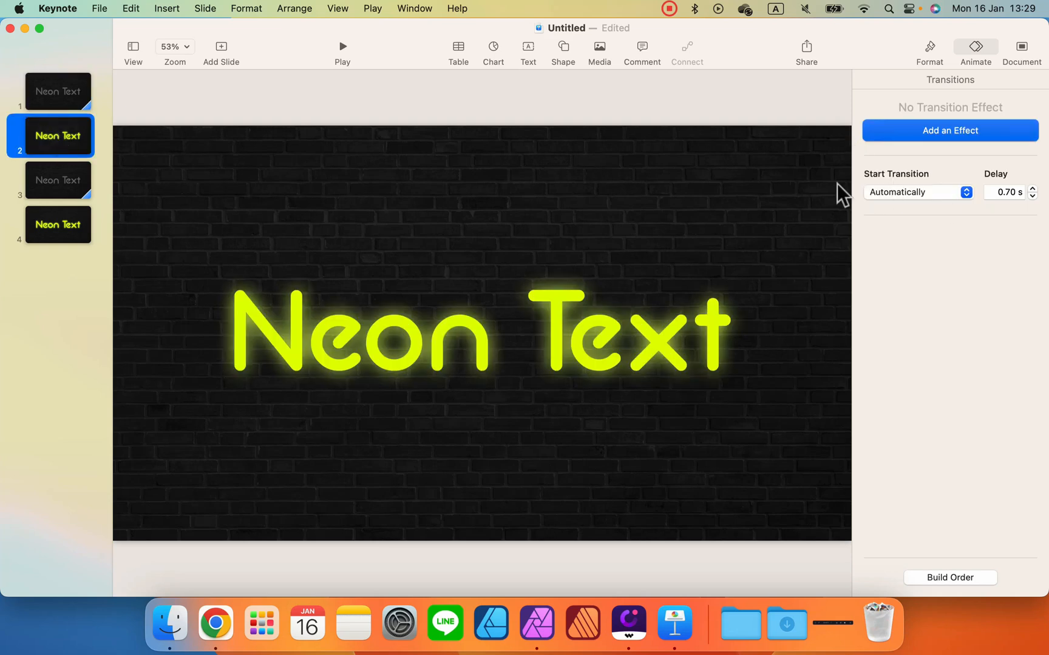
click(59, 91)
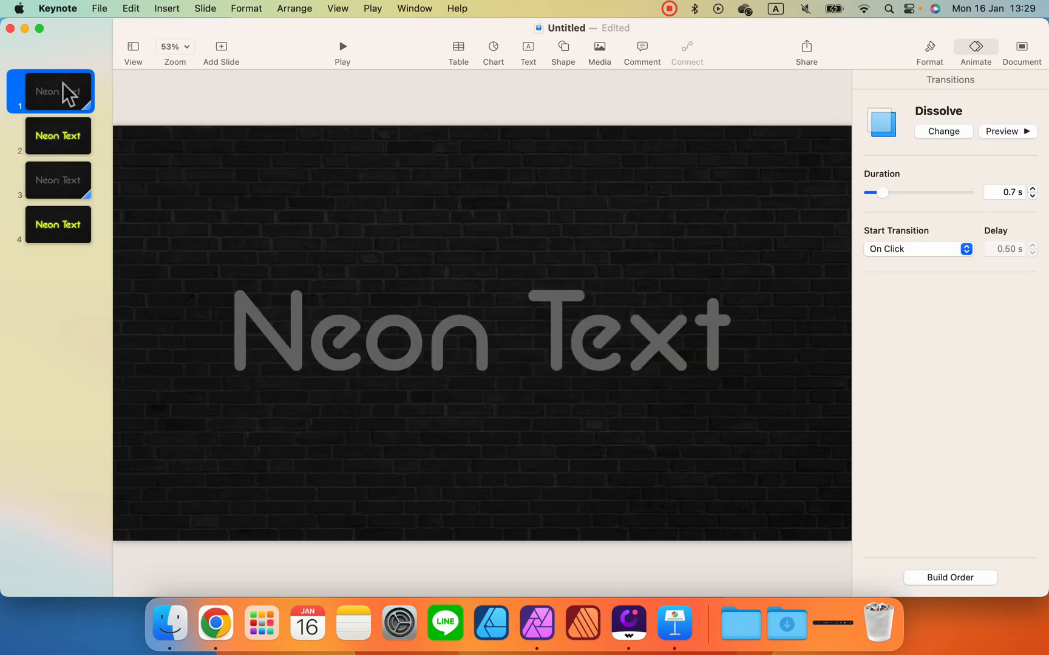
click(57, 225)
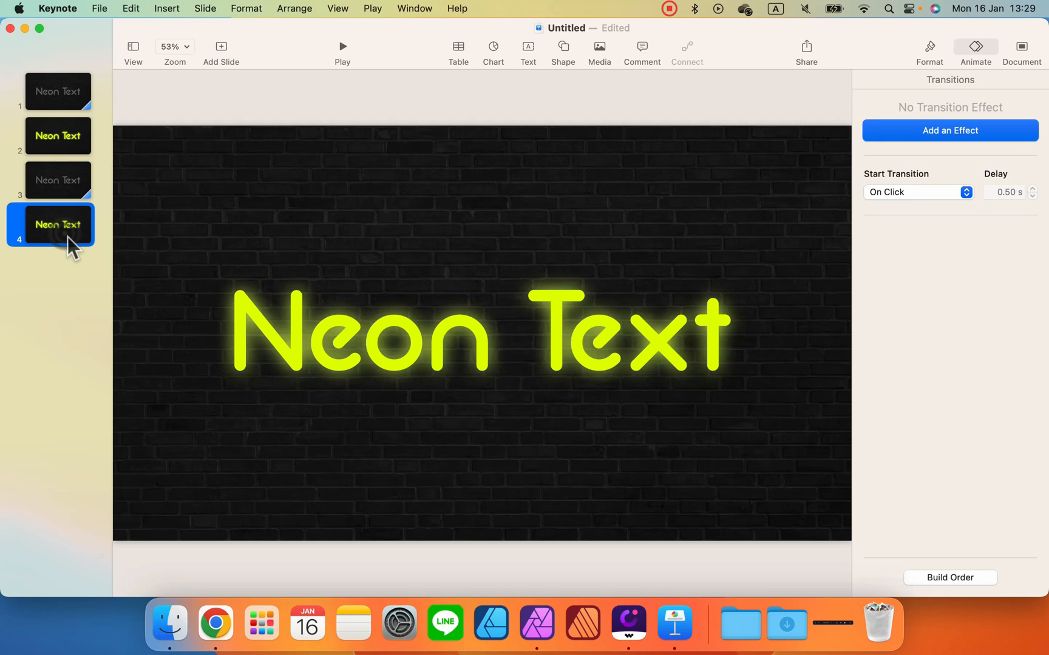
mouse_move(165, 123)
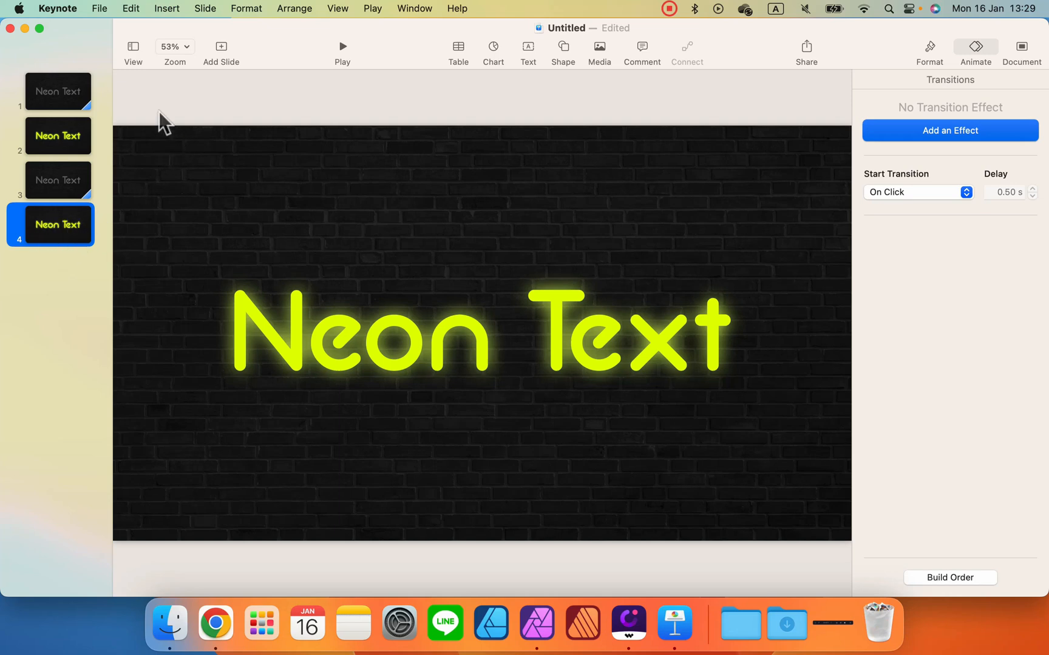
mouse_move(943, 149)
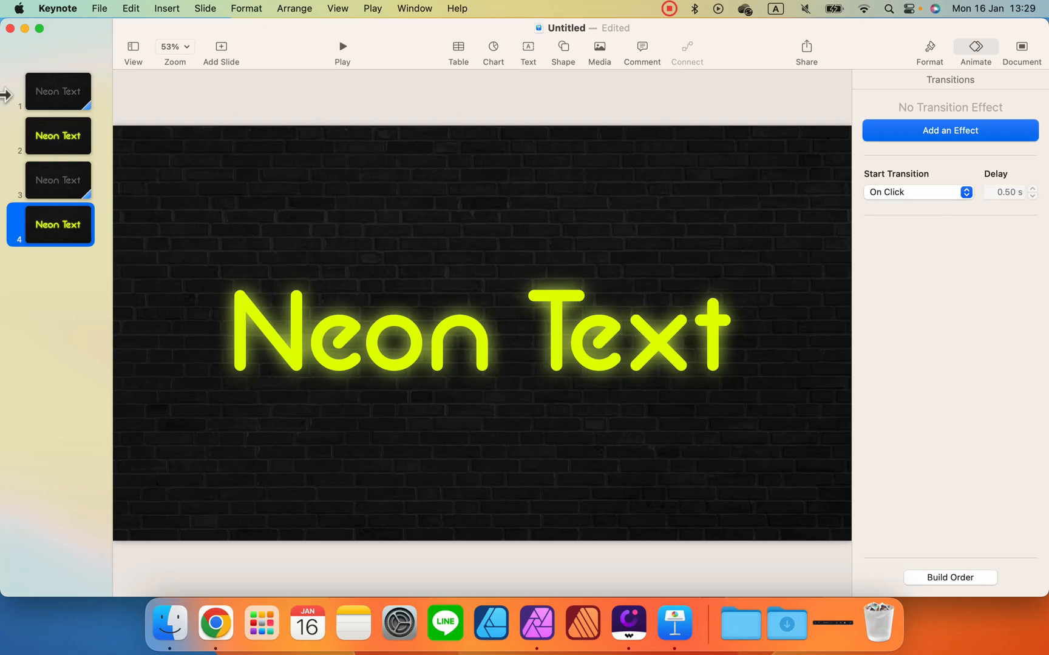
click(50, 91)
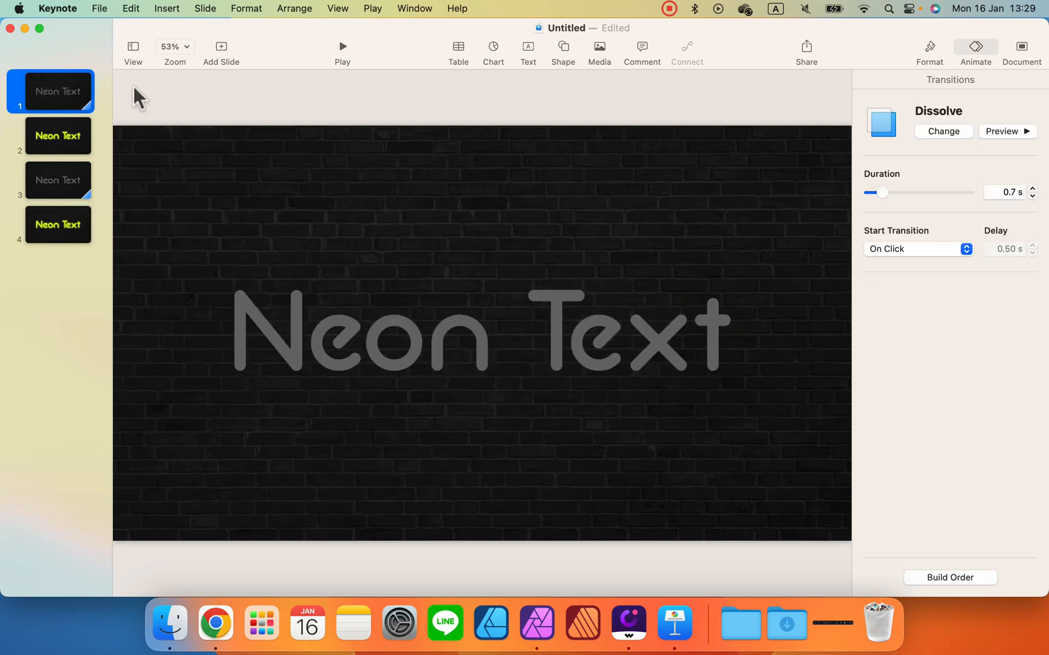
click(57, 225)
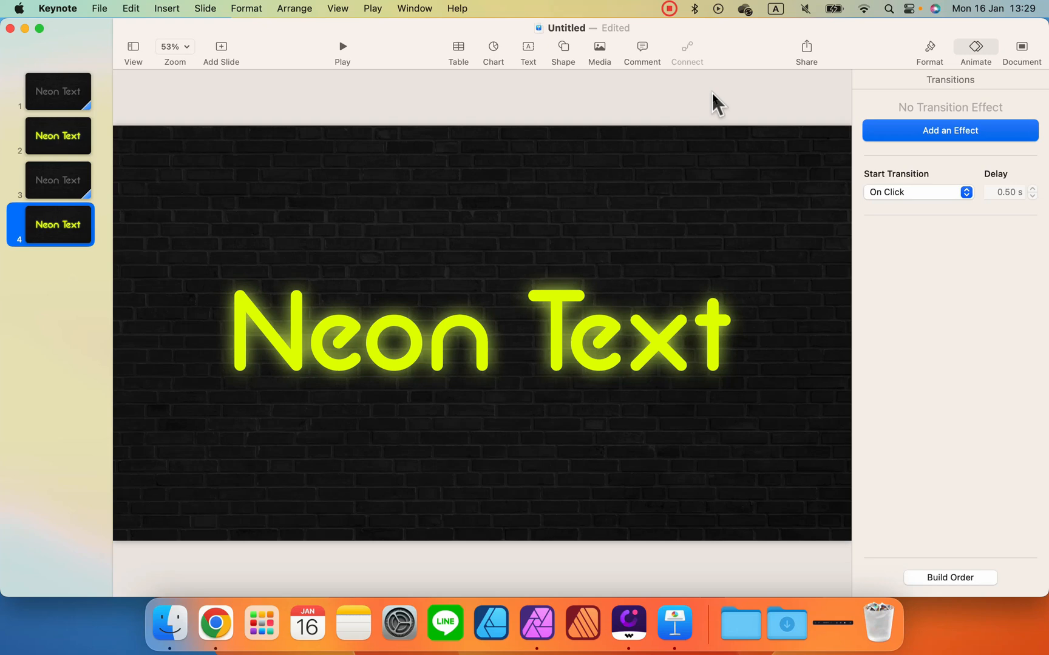
click(57, 91)
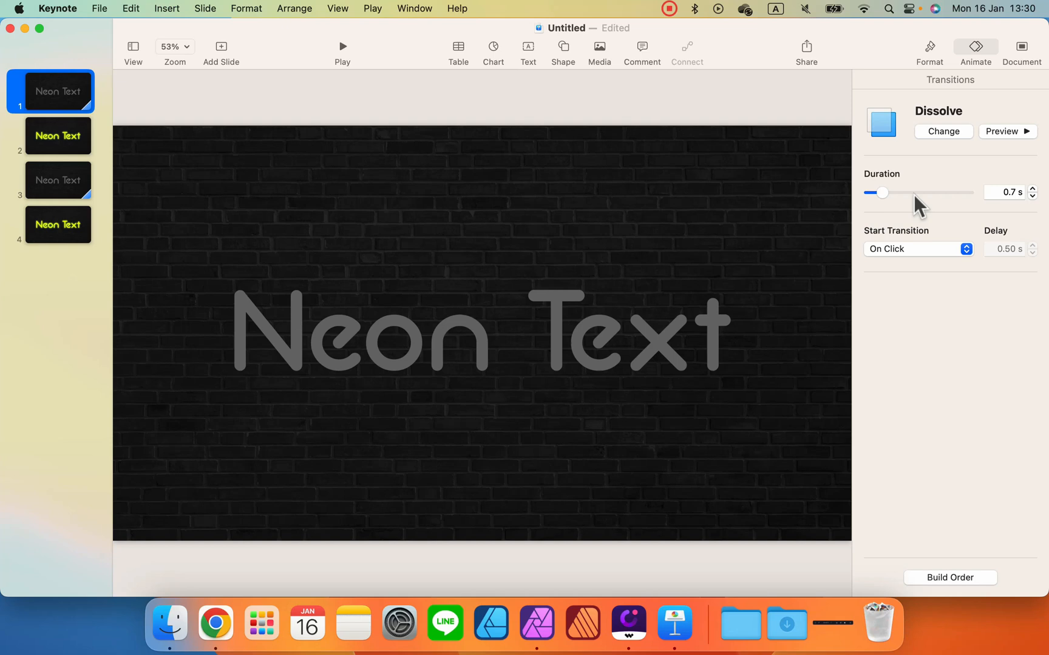
- Start the slideshow from slide 1, showing the grey unlit Neon Text on brick
click(917, 248)
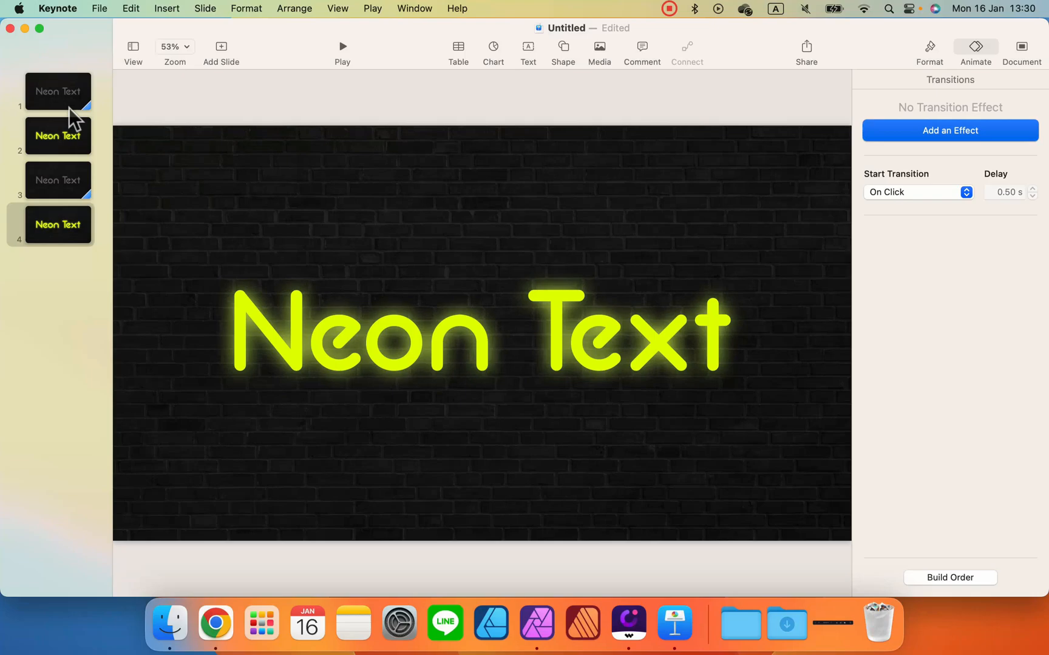
click(342, 46)
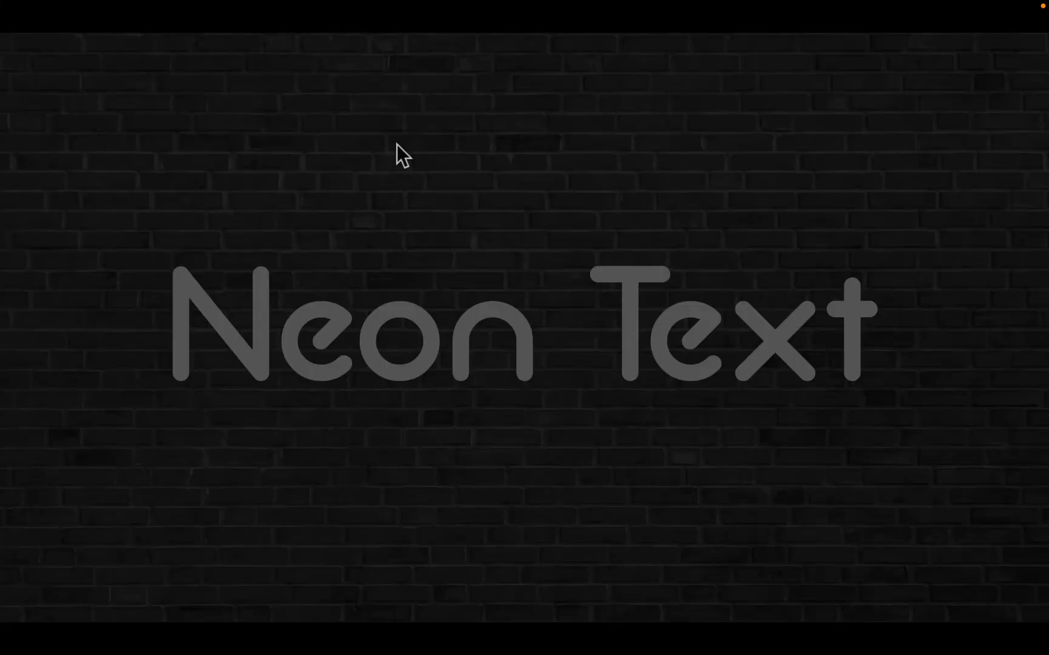